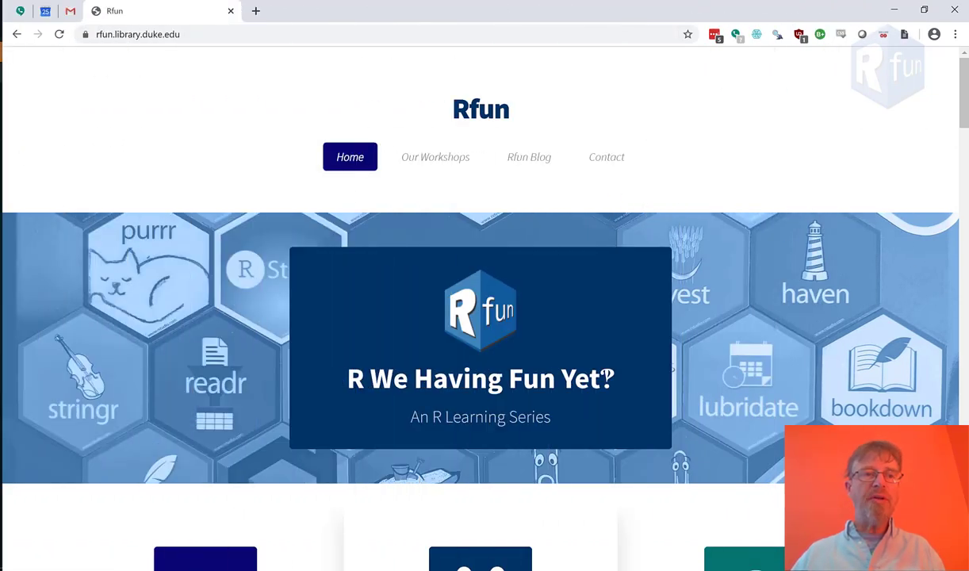
# Search 'rst' in the Start menu and launch RStudio with a fresh session.
pyautogui.write('rst')
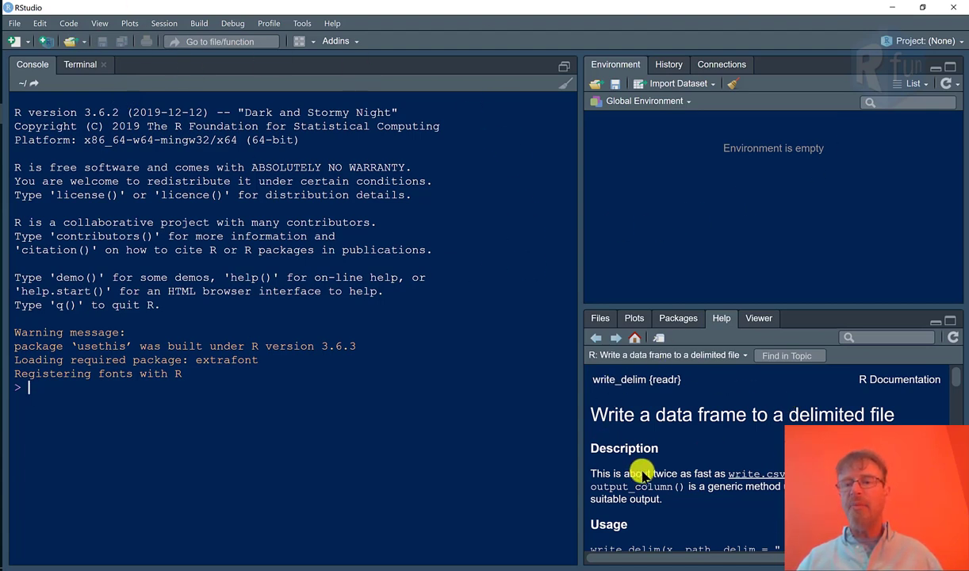
# Show the home folder in RStudio's Files pane, then bring up File Explorer.
pyautogui.click(600, 318)
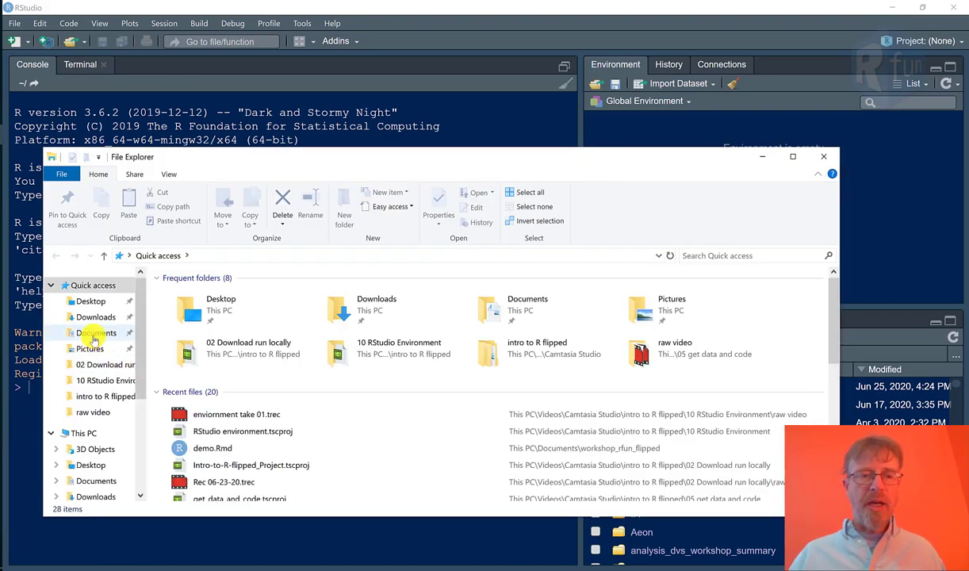
# Browse Documents to workshop_rfun_flipped and highlight workshop_rfun_flipped.Rproj.
pyautogui.click(96, 332)
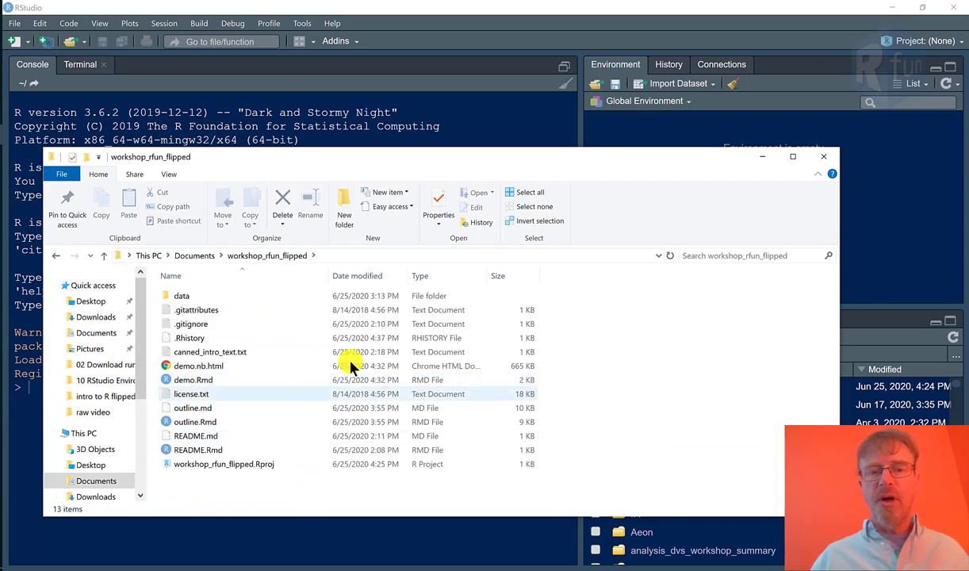
pyautogui.click(223, 464)
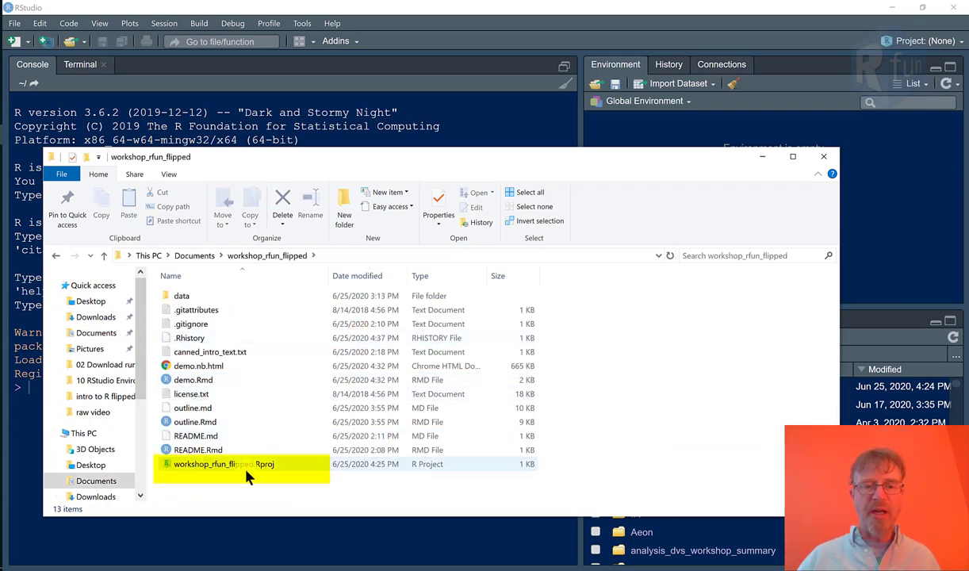
pyautogui.moveTo(263, 473)
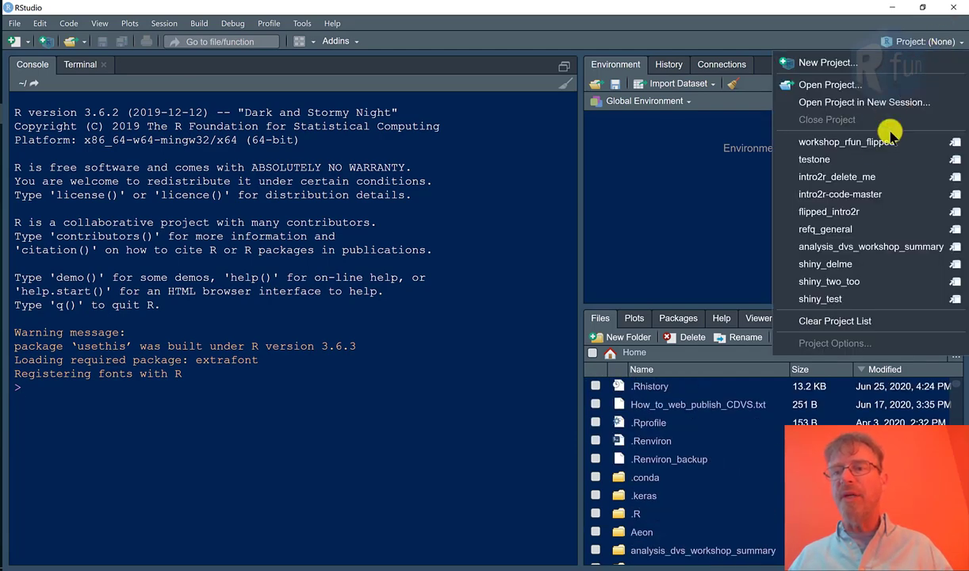
# Open the recent workshop_rfun_flipped project from the Project dropdown.
pyautogui.click(847, 142)
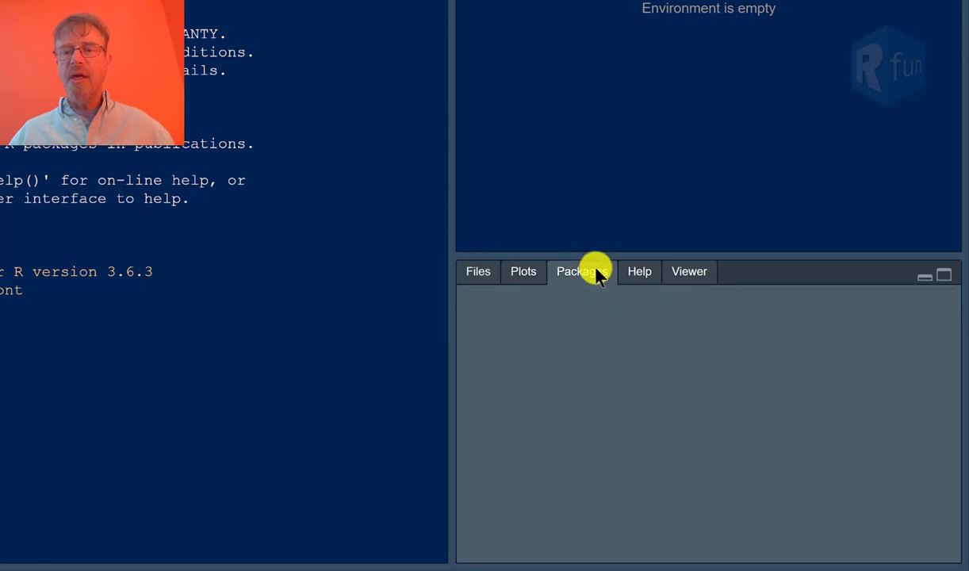
# Show installed packages and open then dismiss the Install Packages dialog.
pyautogui.click(581, 271)
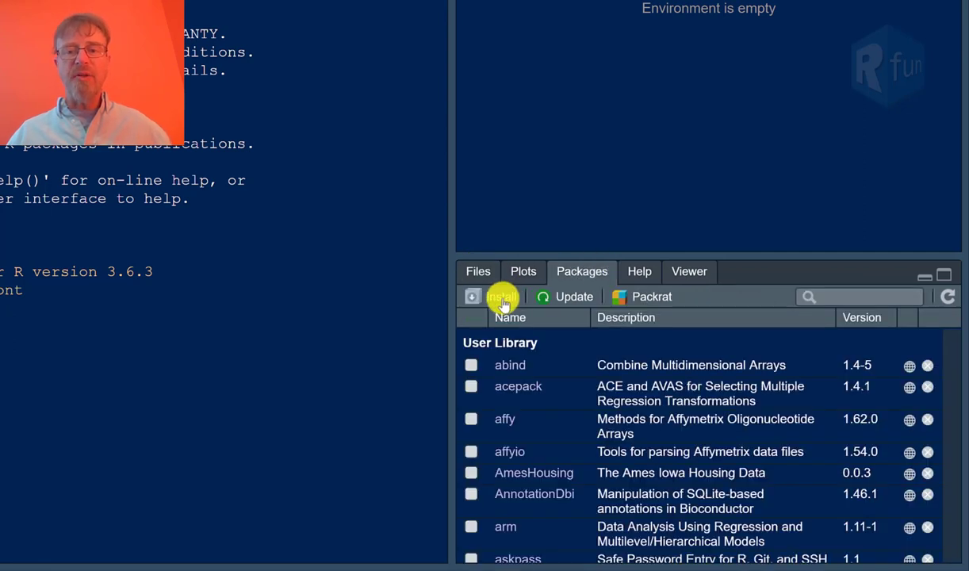
pyautogui.click(501, 296)
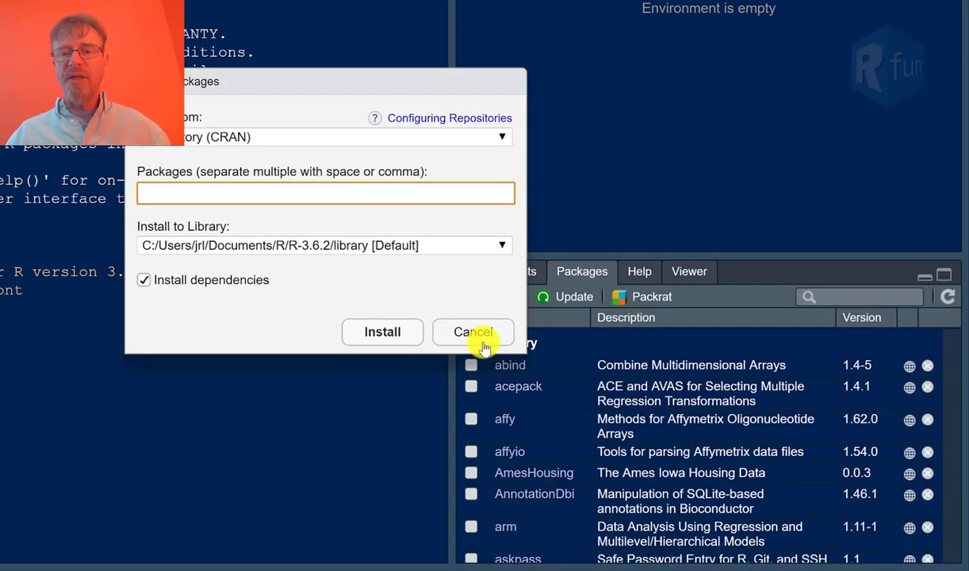
pyautogui.click(473, 332)
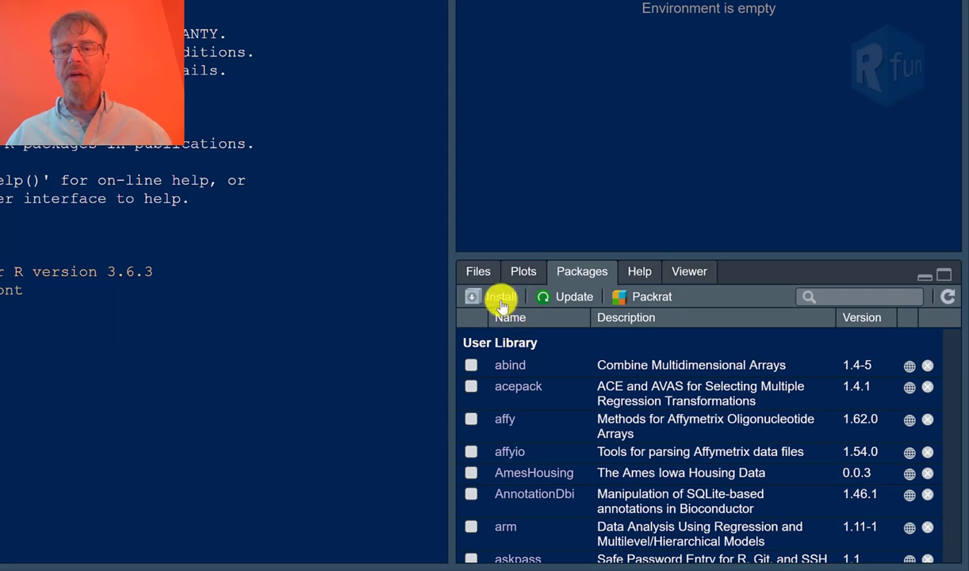
# Enter tidyverse in the install dialog, then cancel without installing.
pyautogui.click(501, 296)
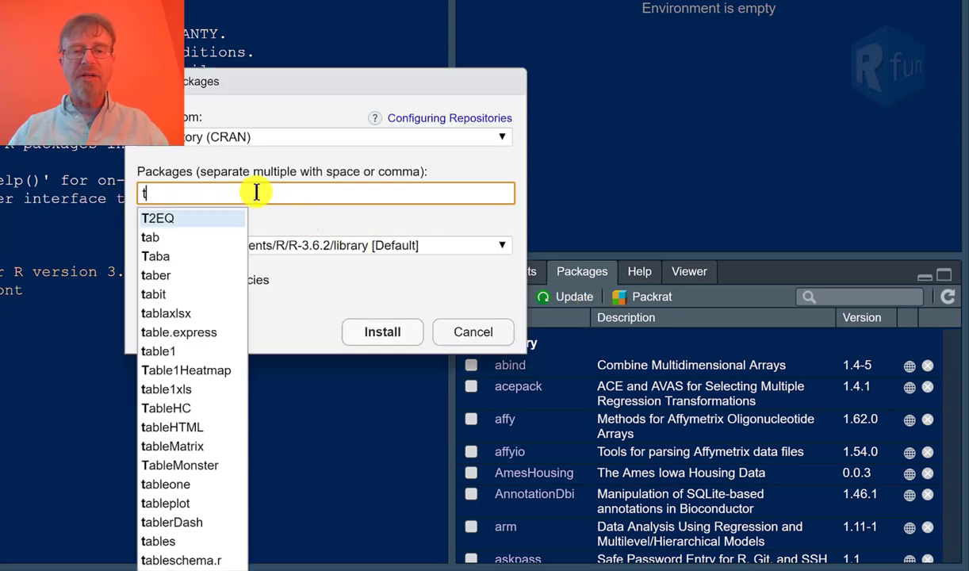
pyautogui.write('tidyv')
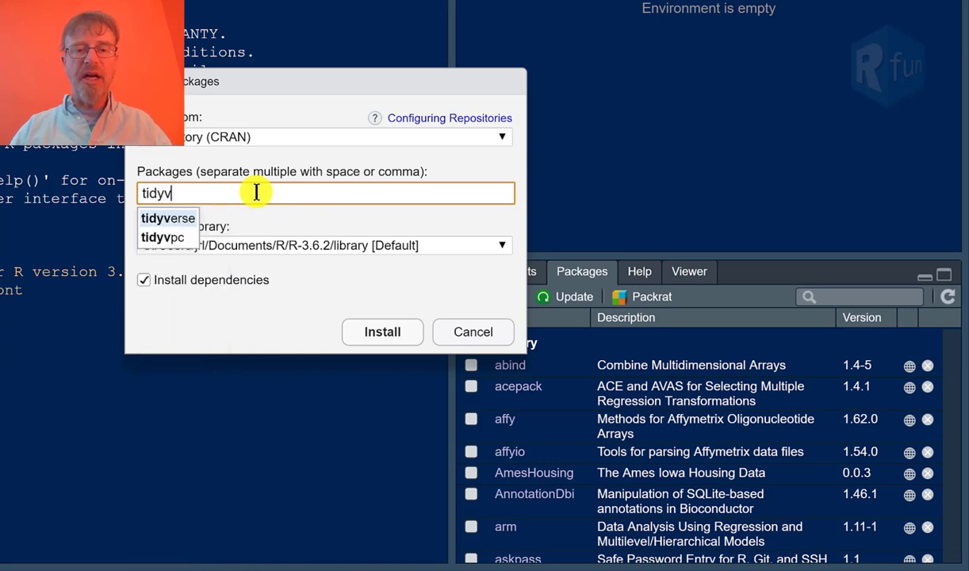
pyautogui.click(167, 218)
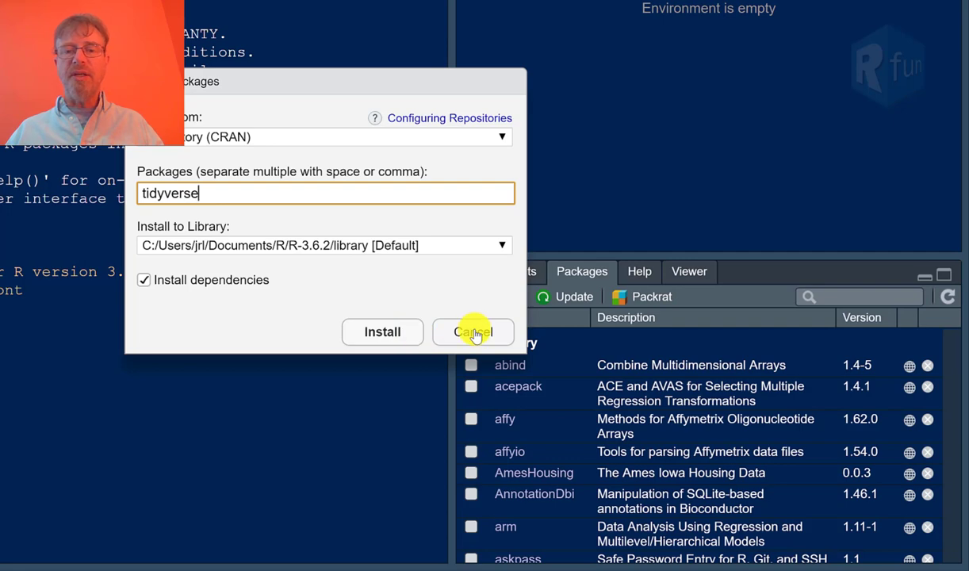
pyautogui.click(472, 332)
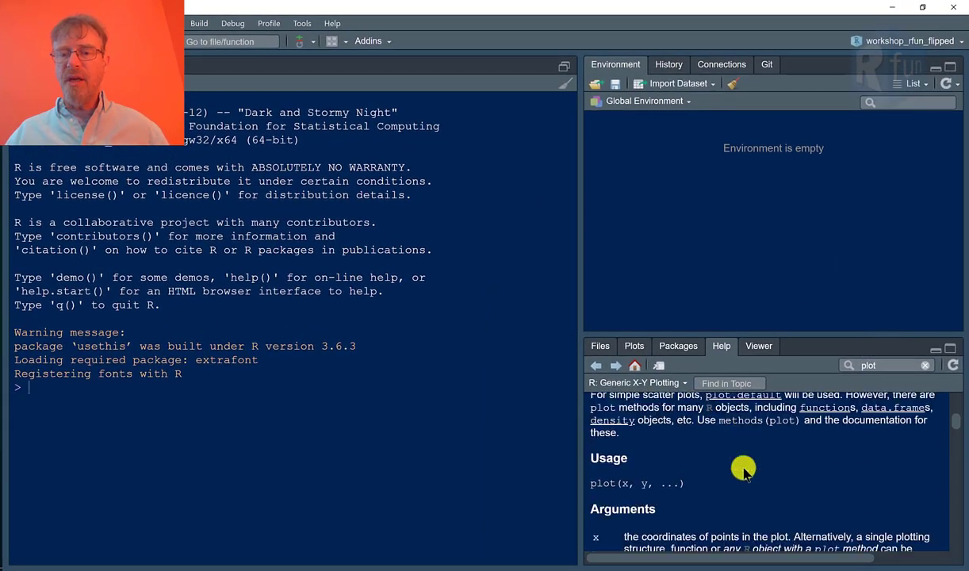
# Run data(cars) in the console to load the cars dataset.
pyautogui.scroll(-3)
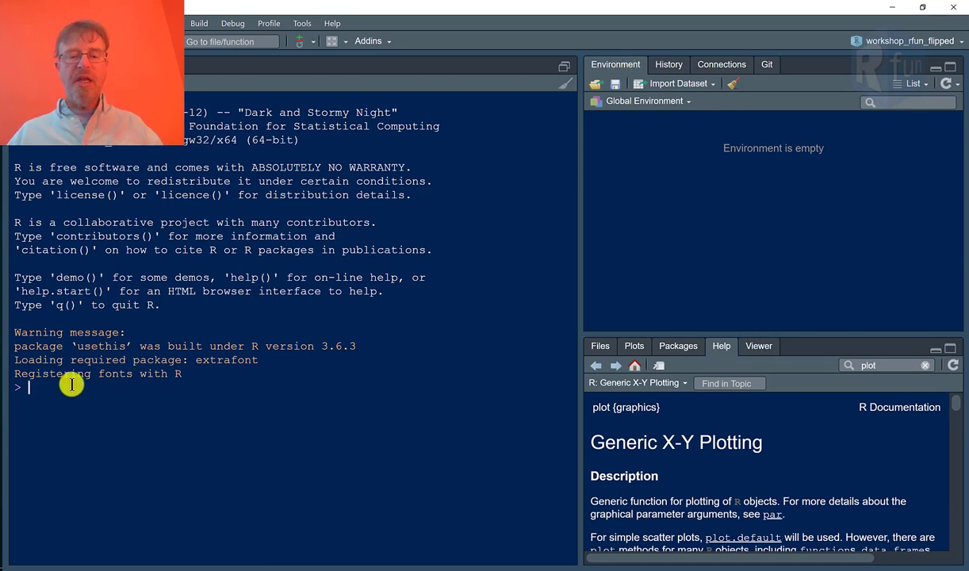
pyautogui.write('data')
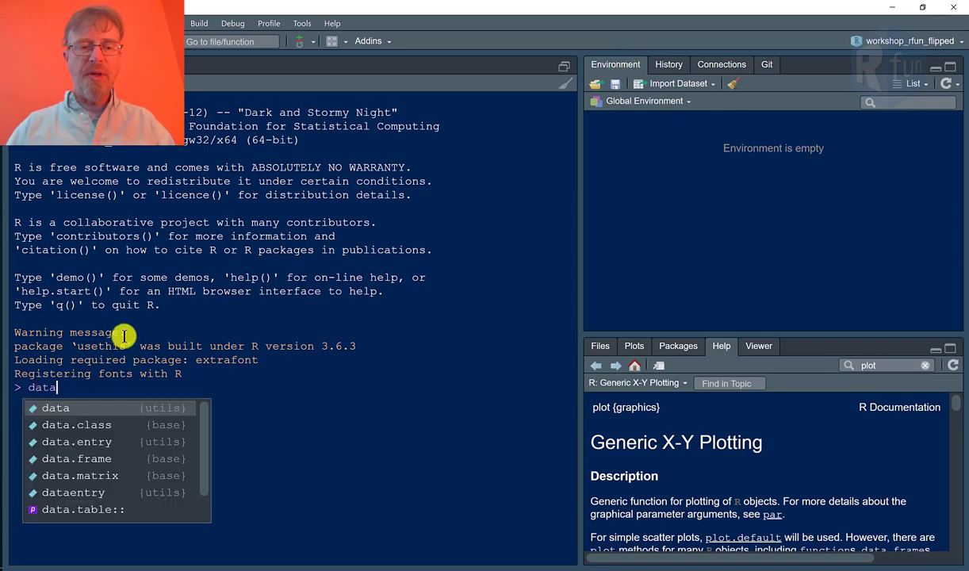
pyautogui.write('(cars')
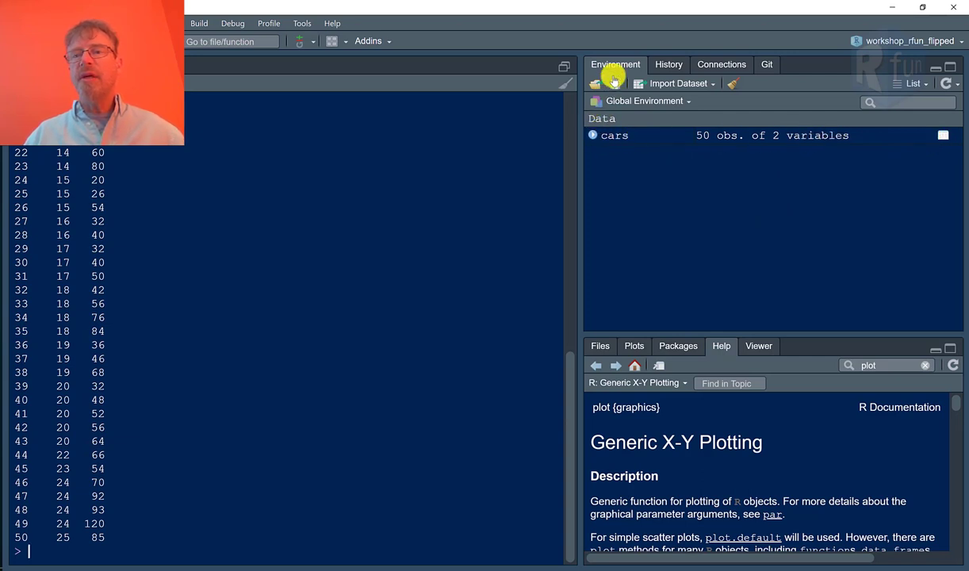
# Inspect cars (50 obs, 2 variables) in Environment, then History and Git tabs.
pyautogui.click(669, 64)
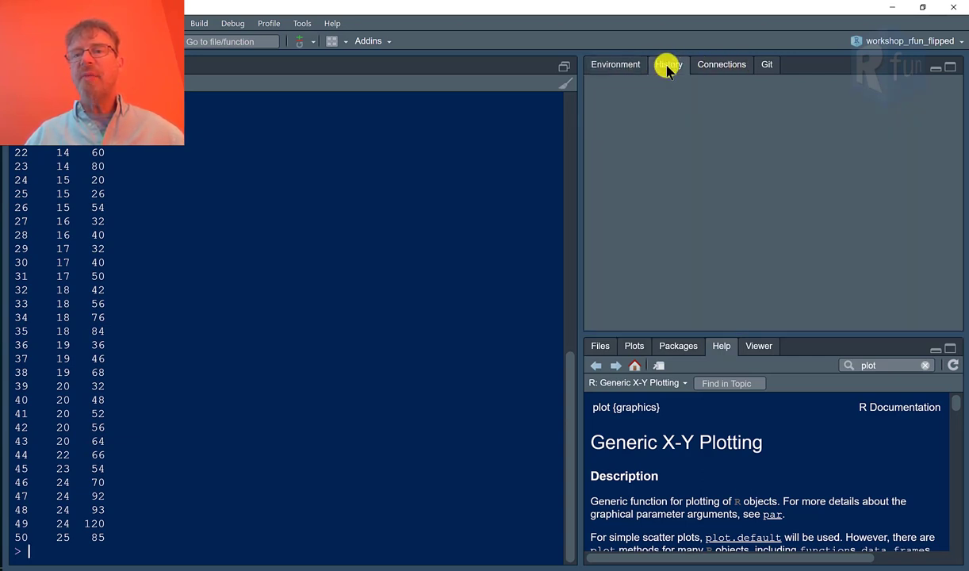
pyautogui.click(615, 64)
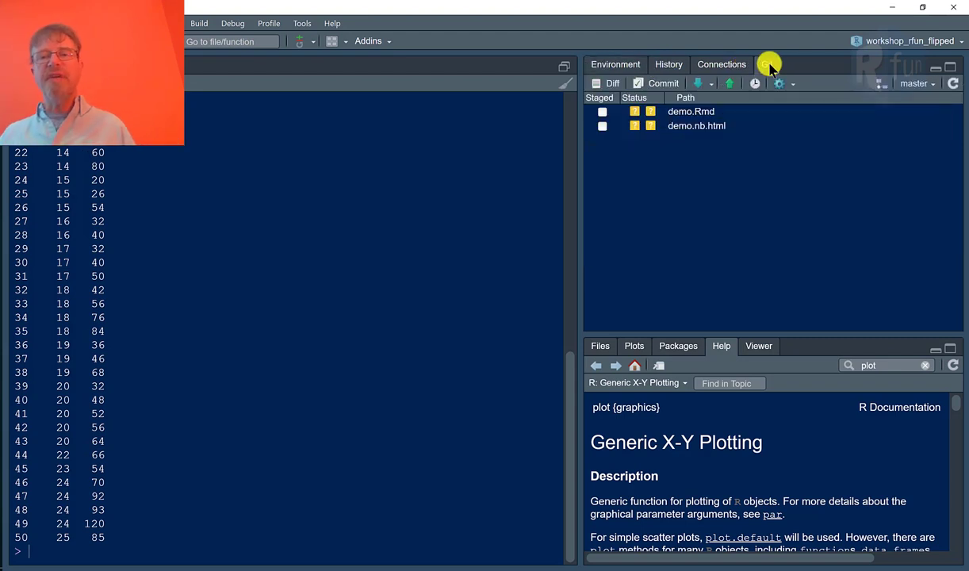
pyautogui.click(616, 64)
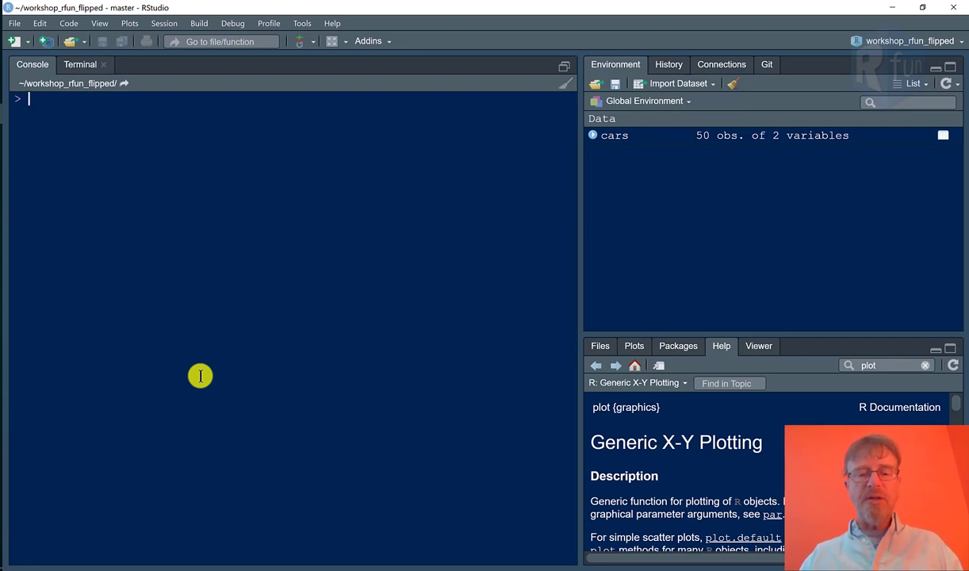
# Evaluate 5 + 9 in the console to get 14.
pyautogui.write('5 + 5')
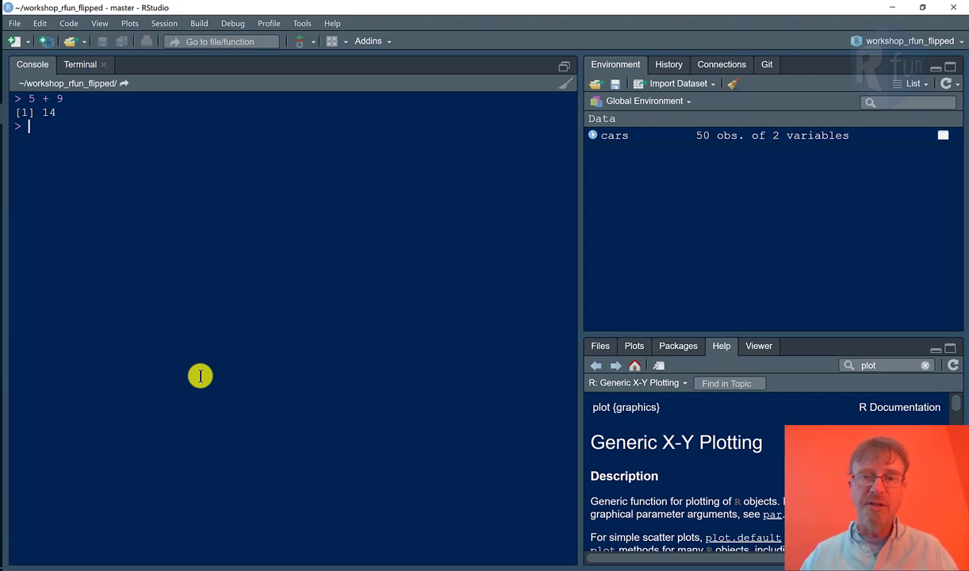
pyautogui.moveTo(93, 101)
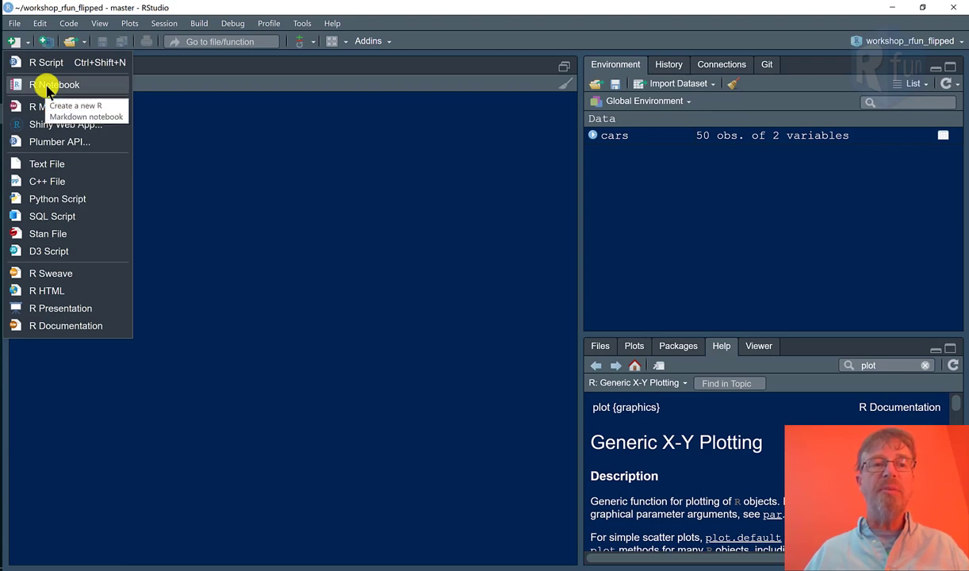
pyautogui.moveTo(54, 107)
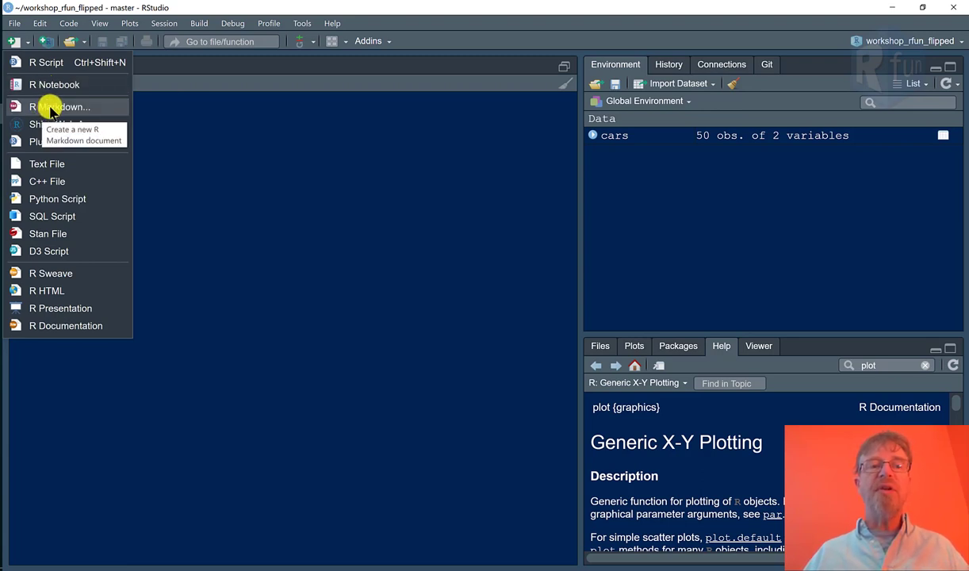
pyautogui.moveTo(54, 85)
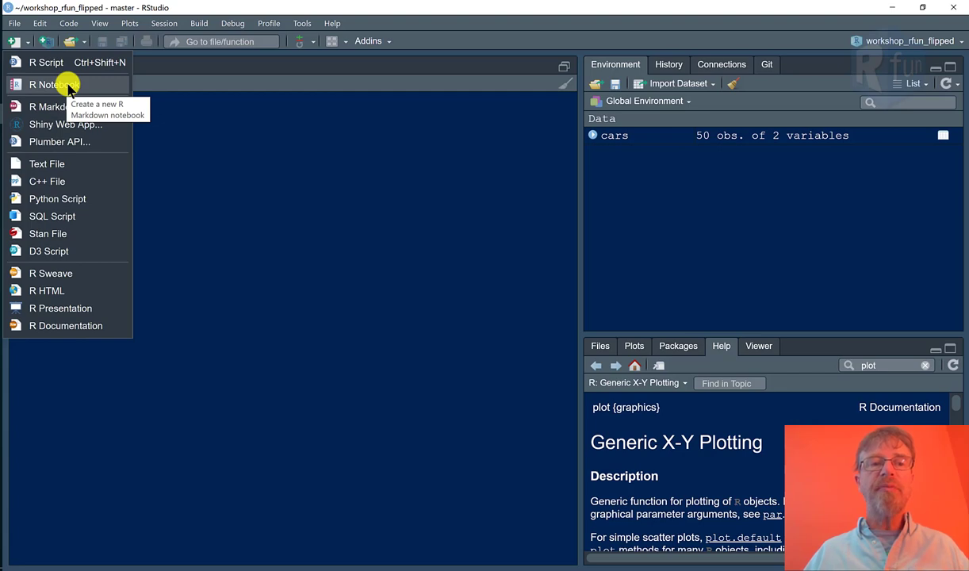
# Create a new R Notebook with the default plot(cars) template.
pyautogui.click(54, 85)
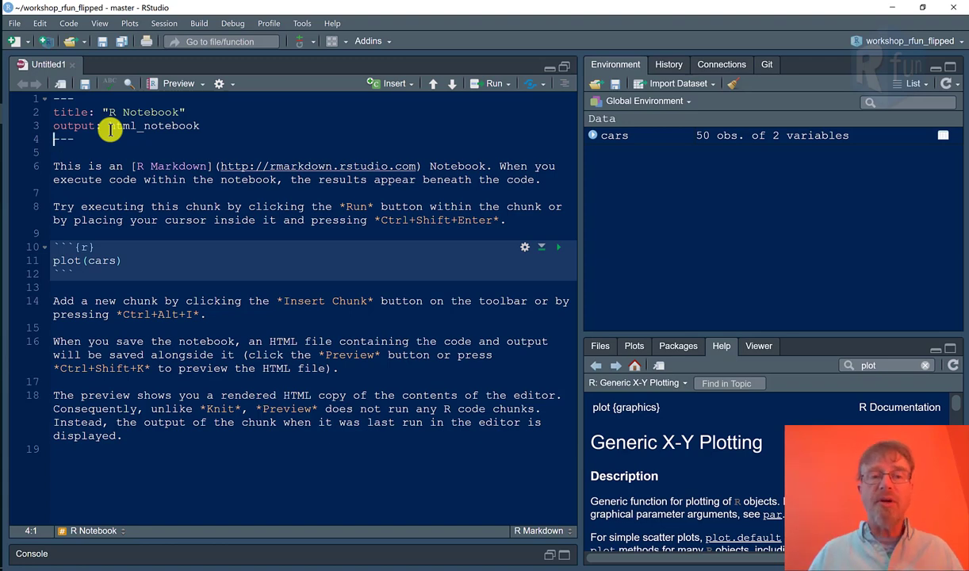
pyautogui.moveTo(161, 220)
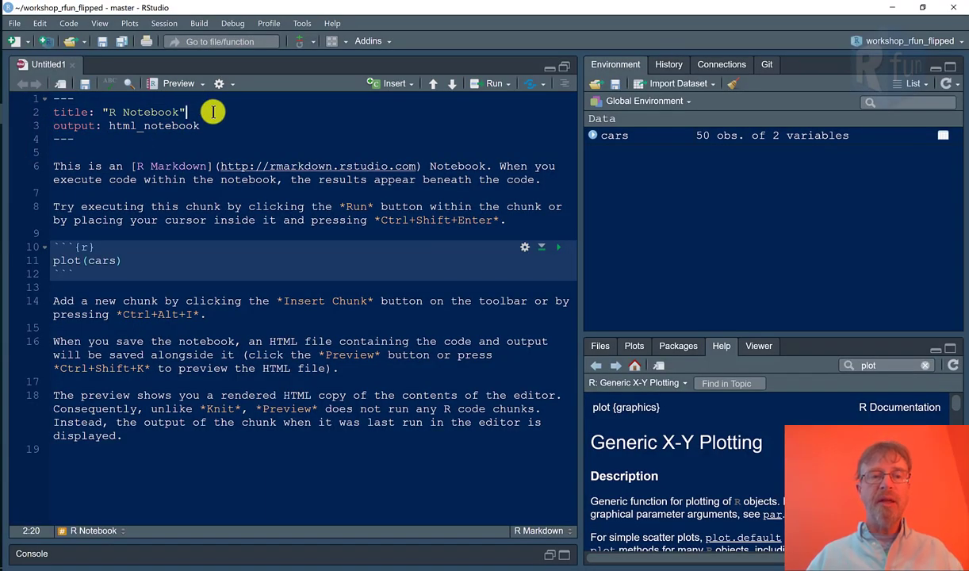
# Add author "John Litt..." and date `r Sys.Date()` to the YAML header.
pyautogui.write('author')
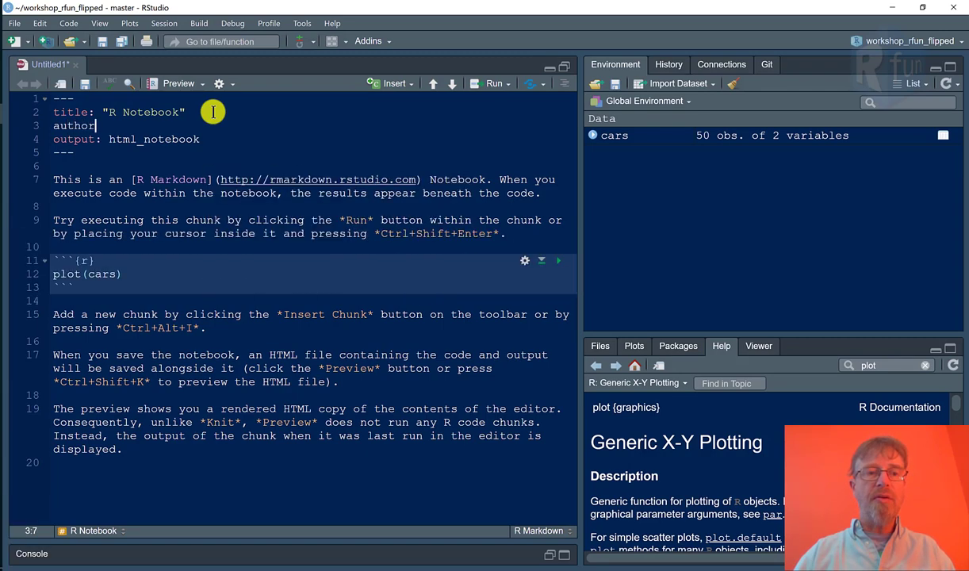
pyautogui.write('"John Little')
pyautogui.write('date: "')
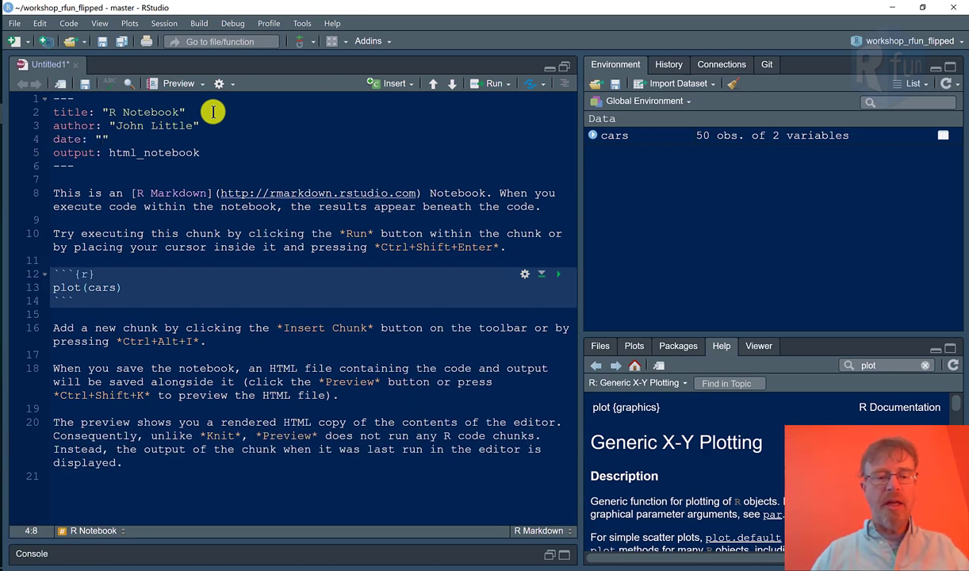
pyautogui.write('``')
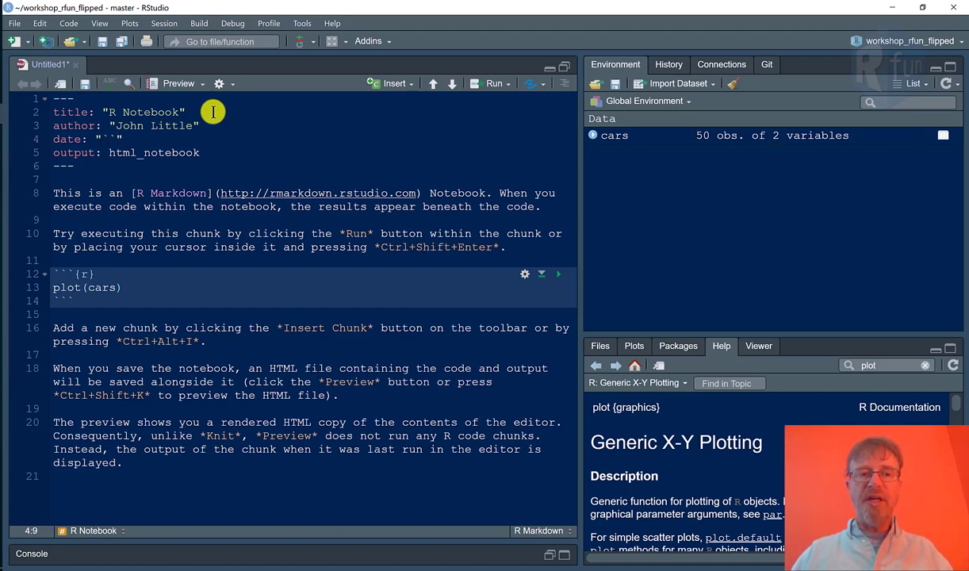
pyautogui.write('Sys.Date(')
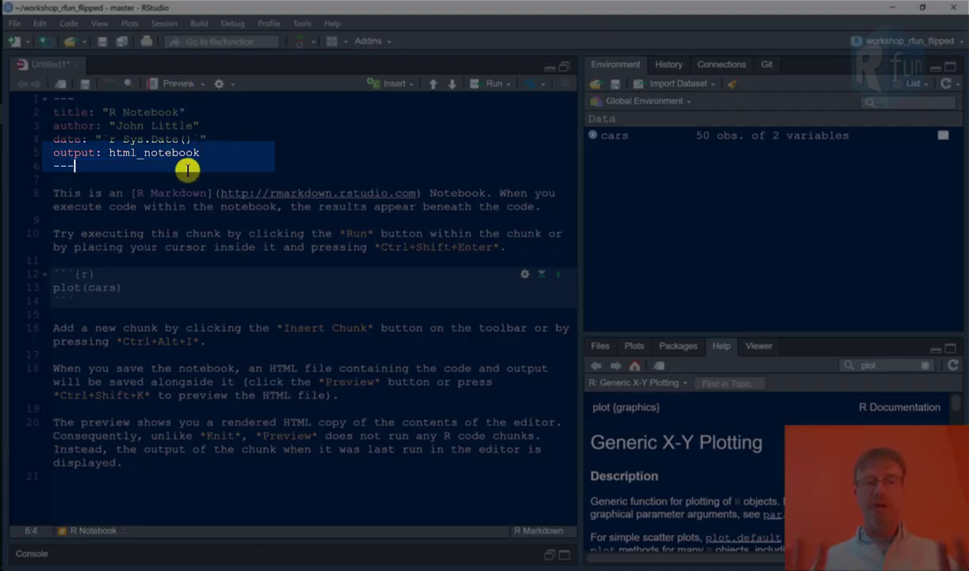
pyautogui.moveTo(303, 291)
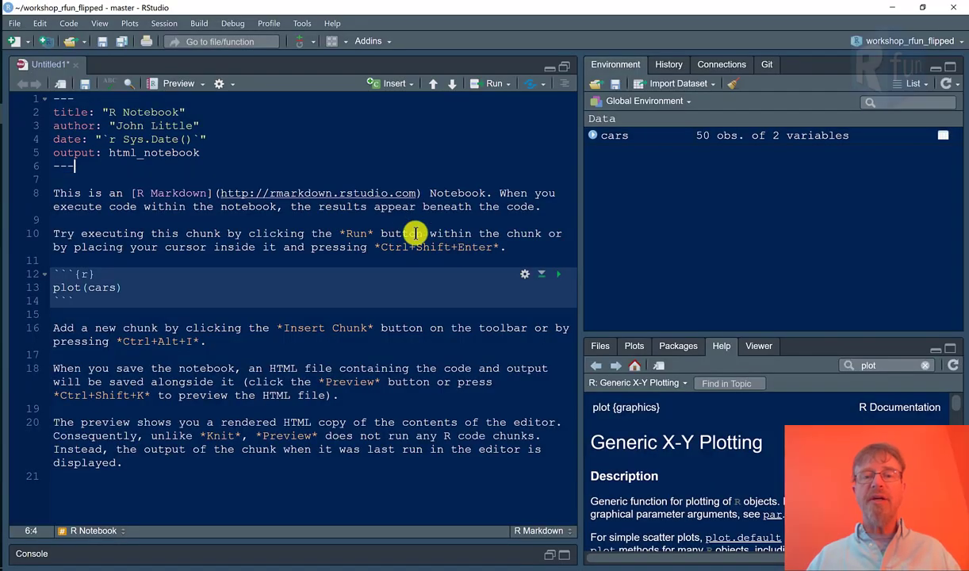
# Delete the blank line below the header and open rmarkdown.rstudio.com in the browser.
pyautogui.moveTo(415, 232); pyautogui.dragTo(58, 193)
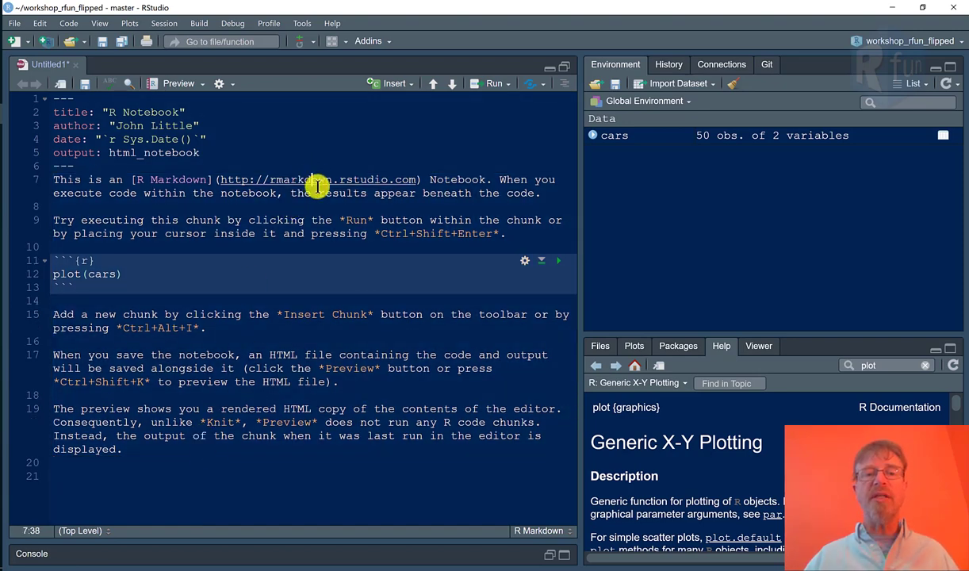
pyautogui.moveTo(278, 179)
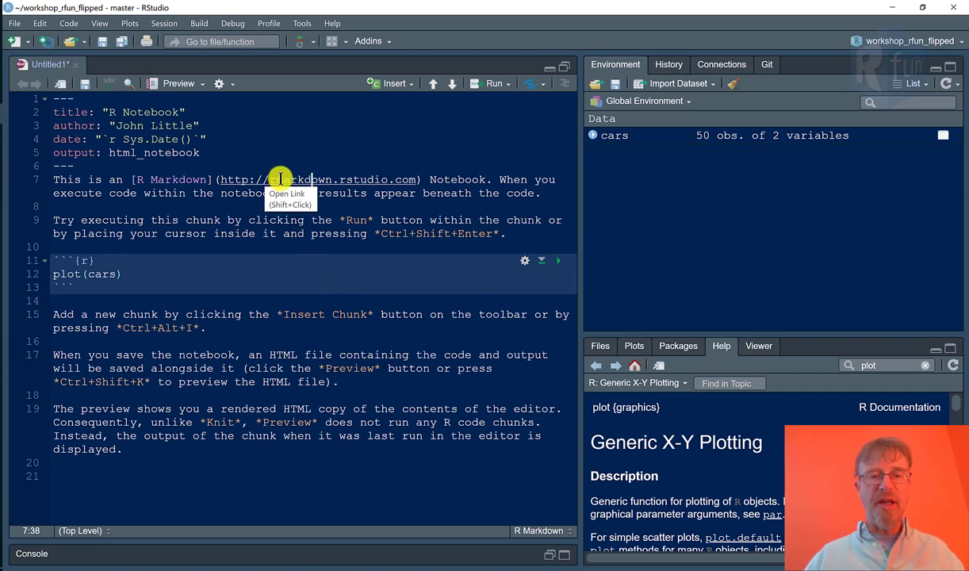
pyautogui.click(281, 179)
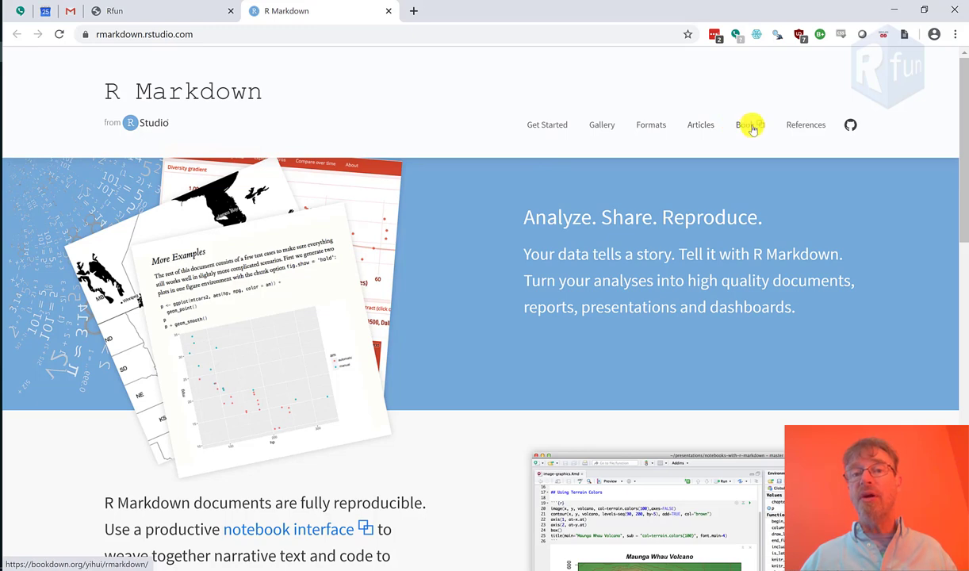
# Go to the R Markdown: The Definitive Guide book in its new tab and scroll through the preface.
pyautogui.click(750, 125)
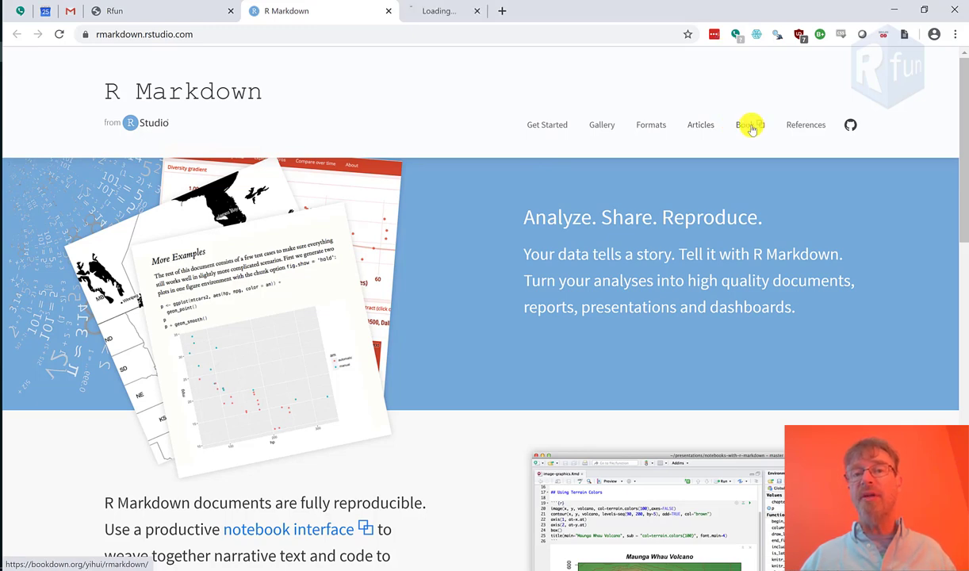
pyautogui.click(745, 124)
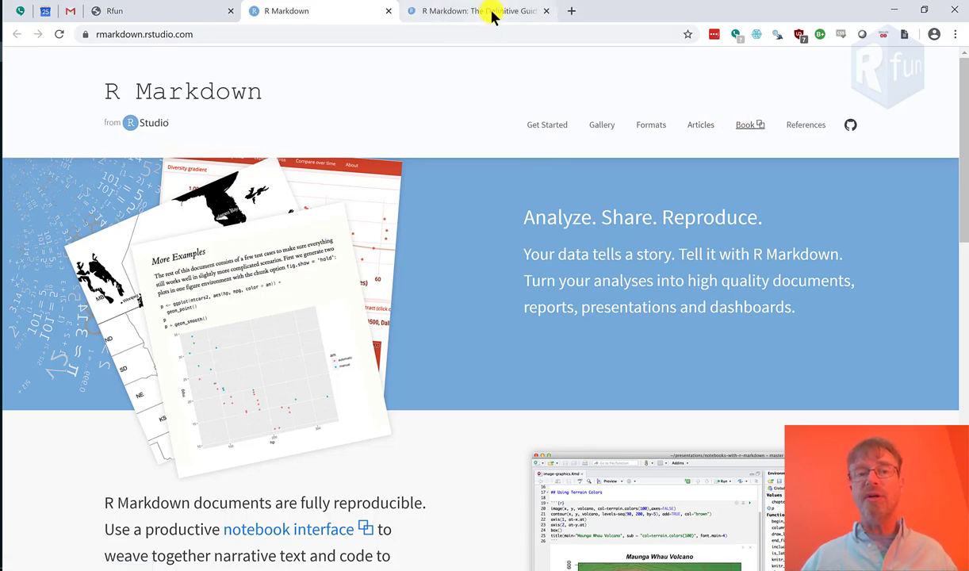
pyautogui.click(476, 11)
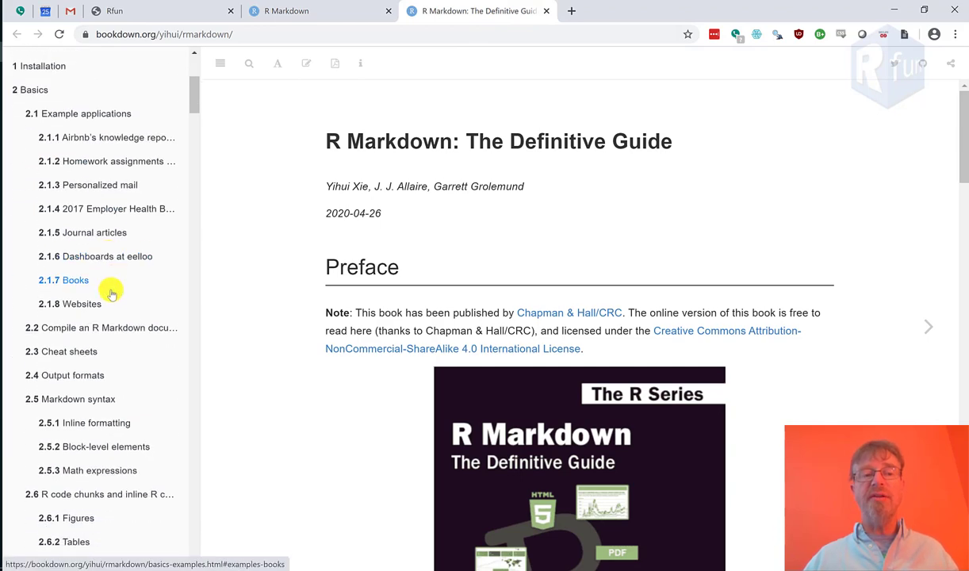
pyautogui.scroll(-3)
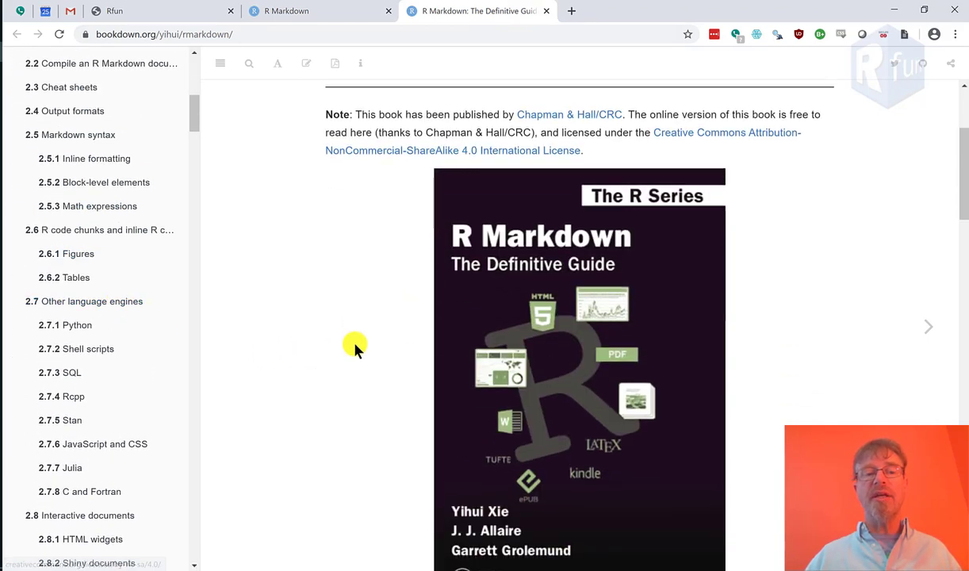
pyautogui.scroll(-3)
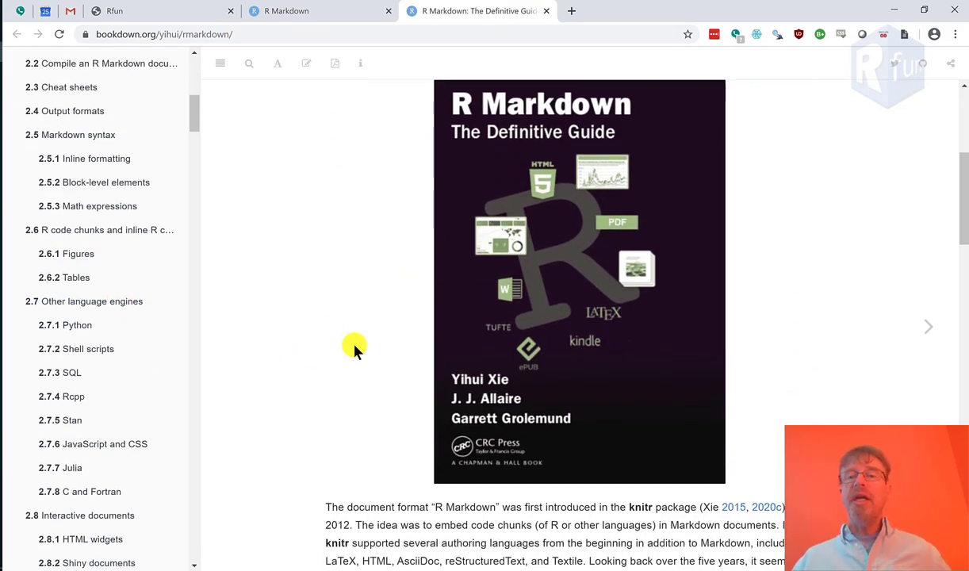
pyautogui.moveTo(545, 177)
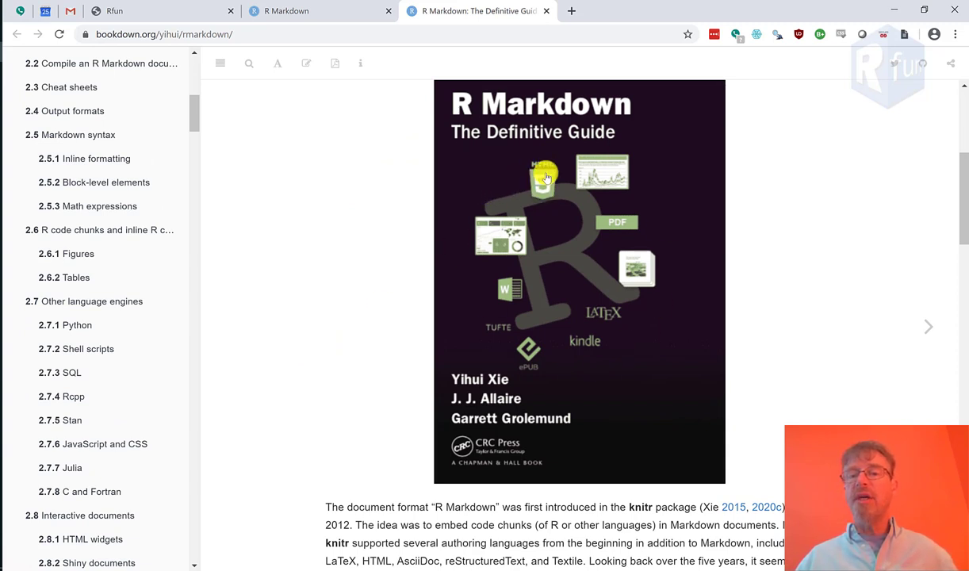
pyautogui.moveTo(614, 240)
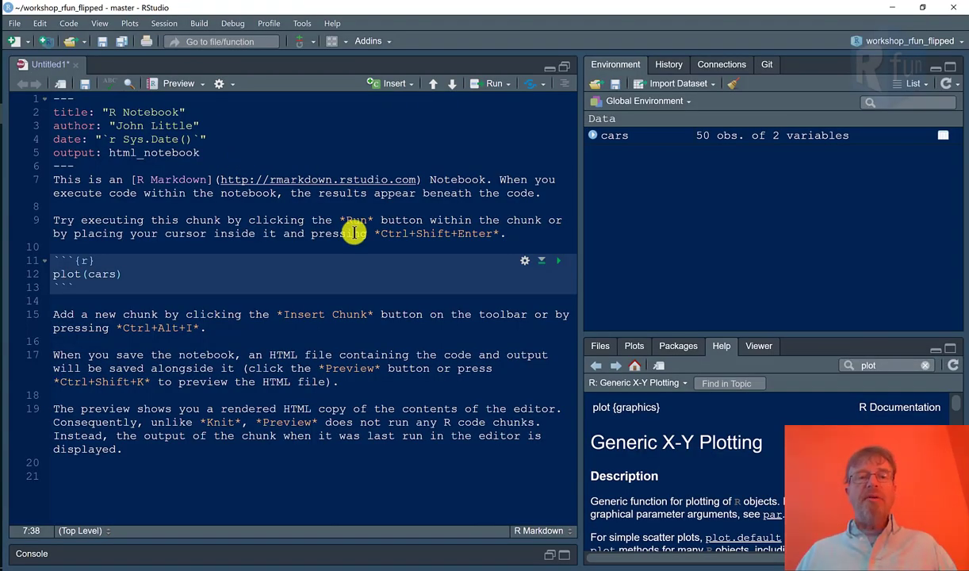
# Insert a new R code chunk below line 15 and enter cars in it.
pyautogui.moveTo(377, 233); pyautogui.dragTo(514, 233)
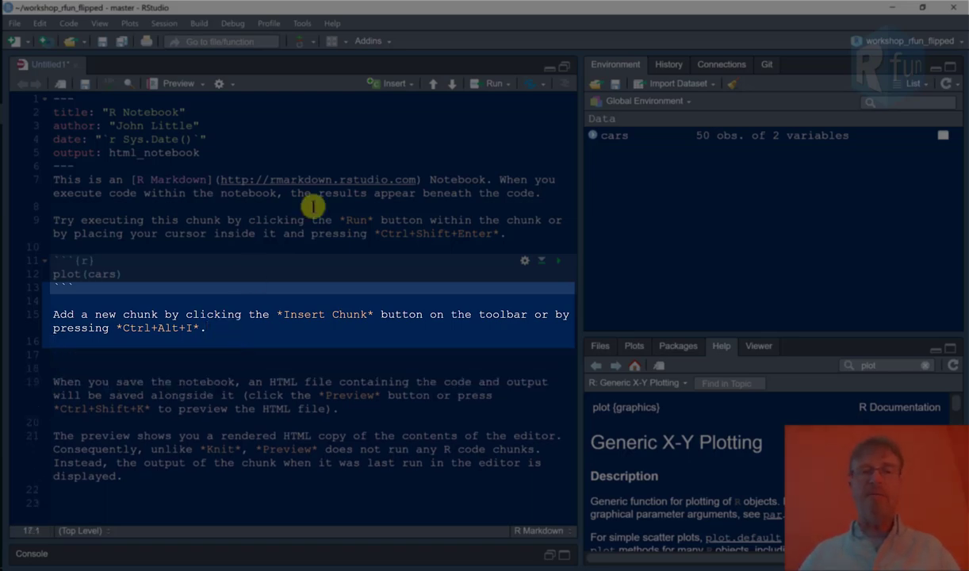
pyautogui.click(394, 83)
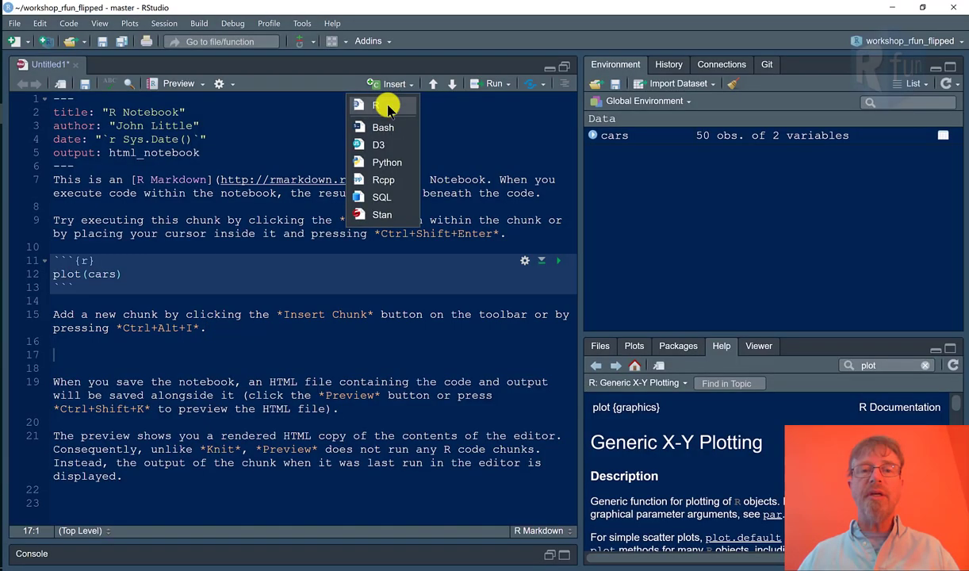
pyautogui.click(379, 105)
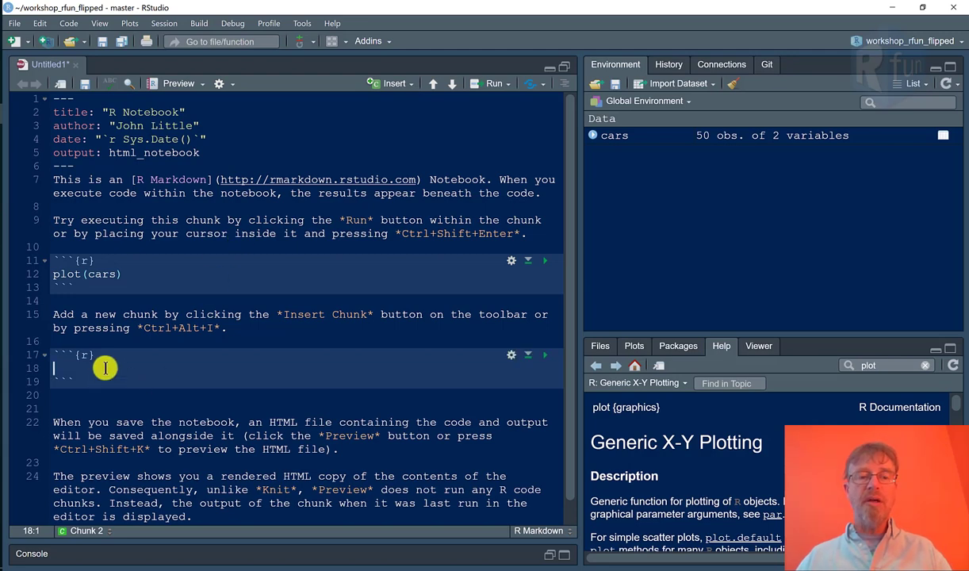
pyautogui.write('cars')
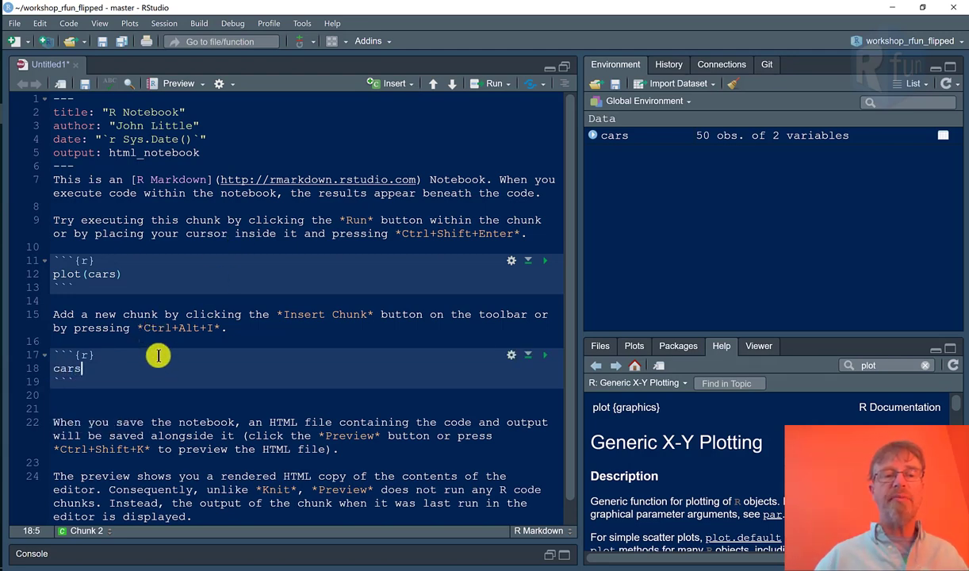
pyautogui.moveTo(283, 455)
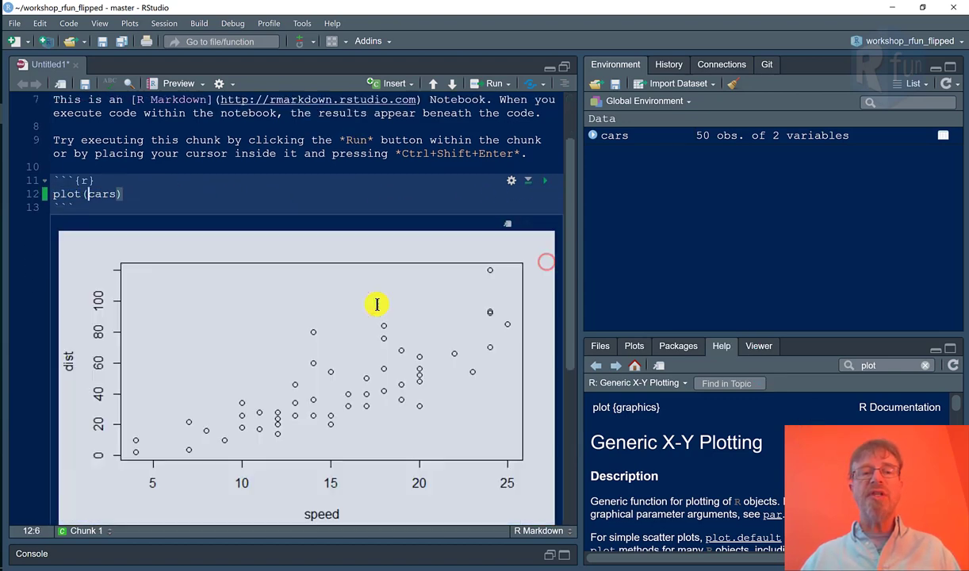
# Scroll down to the inline dist-versus-speed scatter plot beneath the plot(cars) chunk.
pyautogui.scroll(-3)
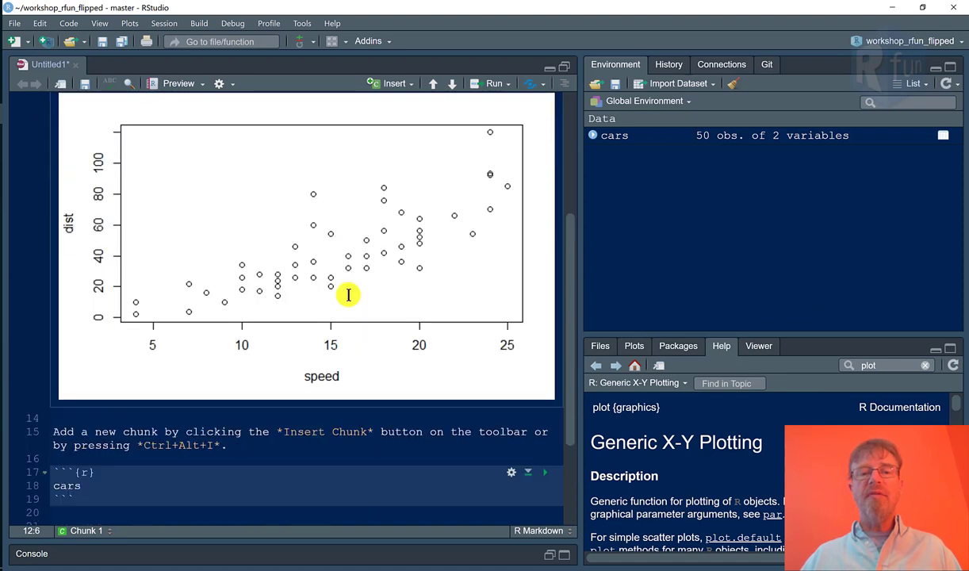
pyautogui.moveTo(511, 354)
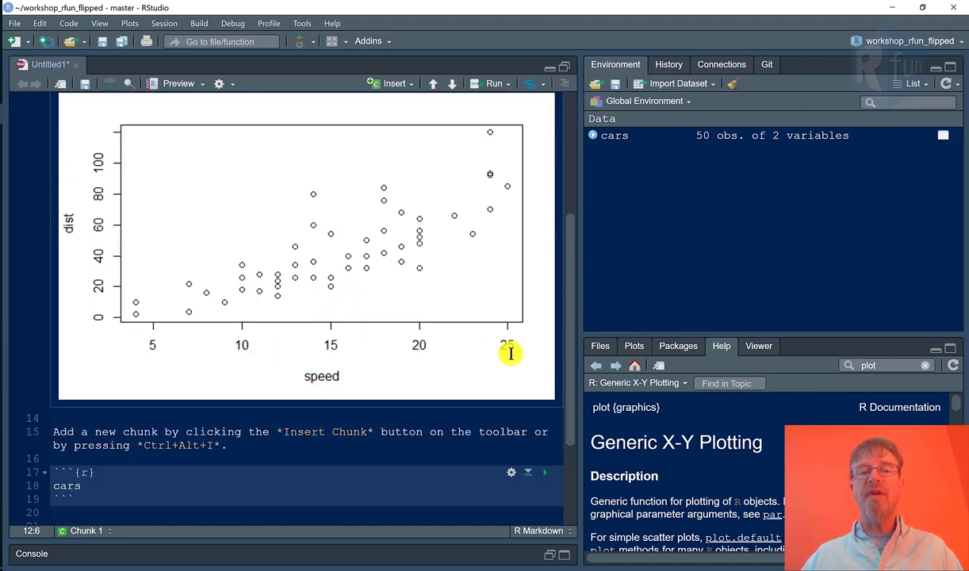
pyautogui.moveTo(363, 376)
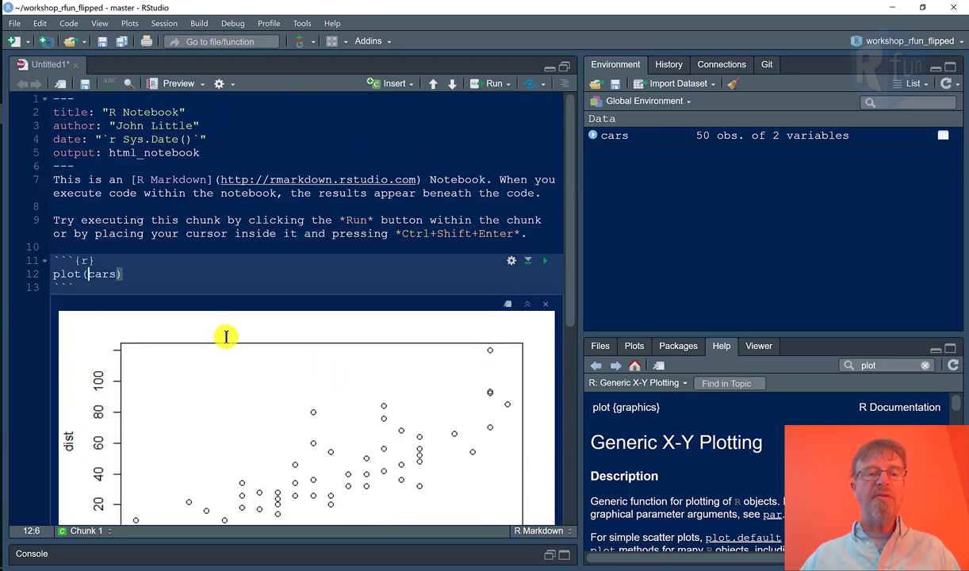
pyautogui.scroll(-3)
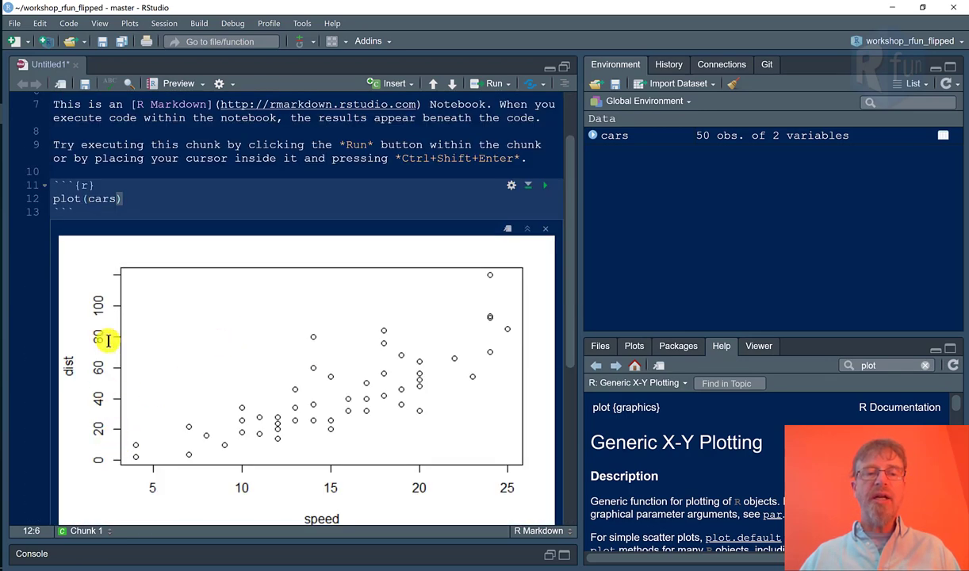
pyautogui.scroll(-3)
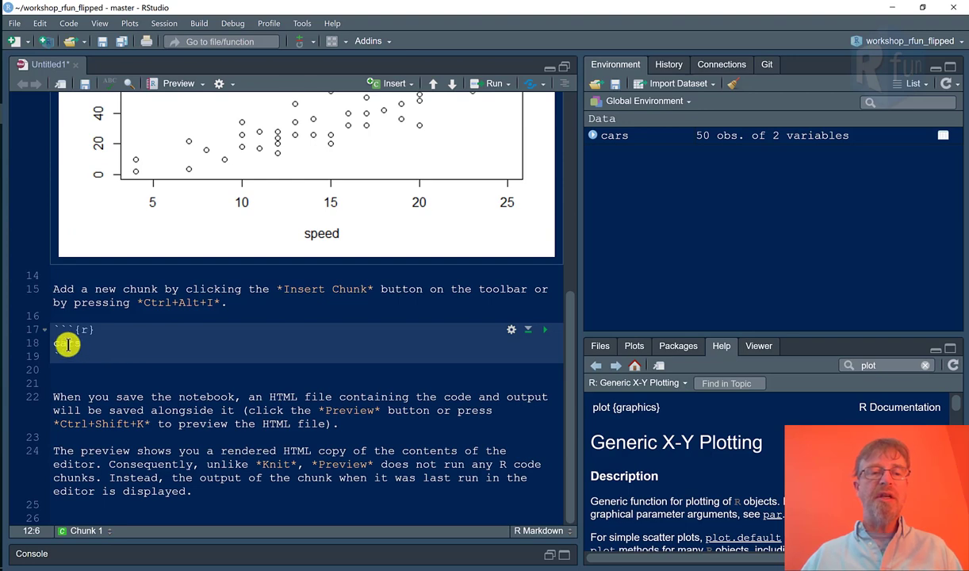
# Finish the cars chunk and page through its 50-row speed/dist table.
pyautogui.write('cars')
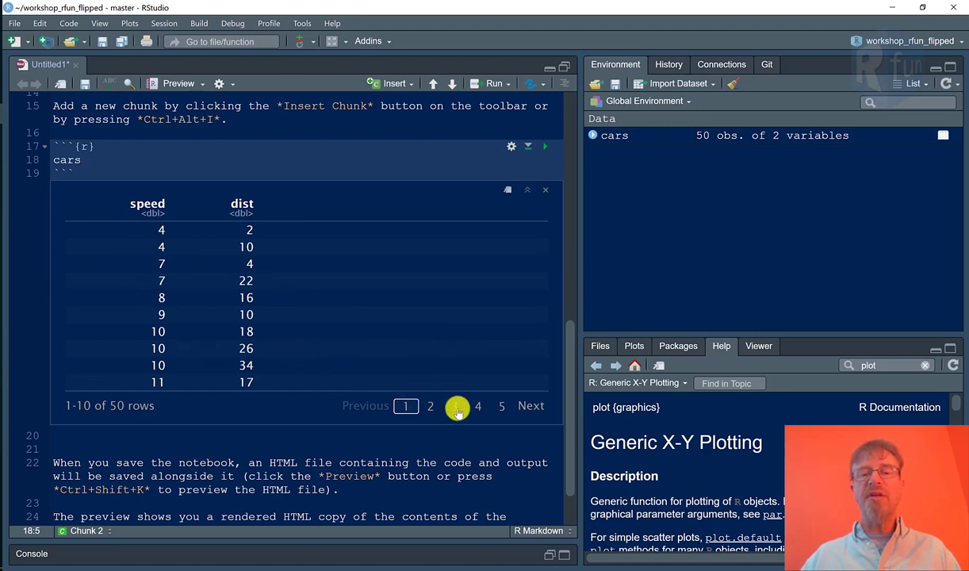
pyautogui.click(454, 405)
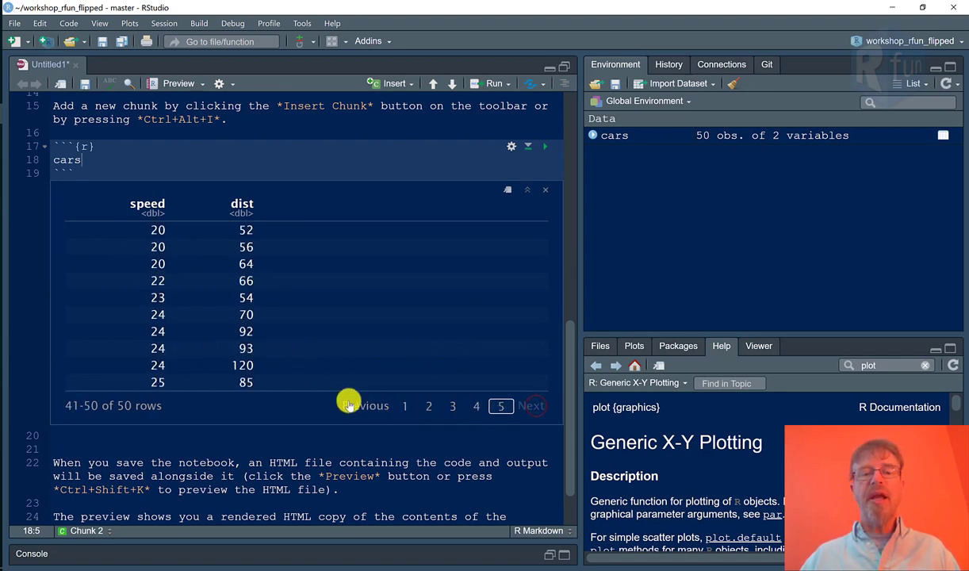
pyautogui.click(477, 405)
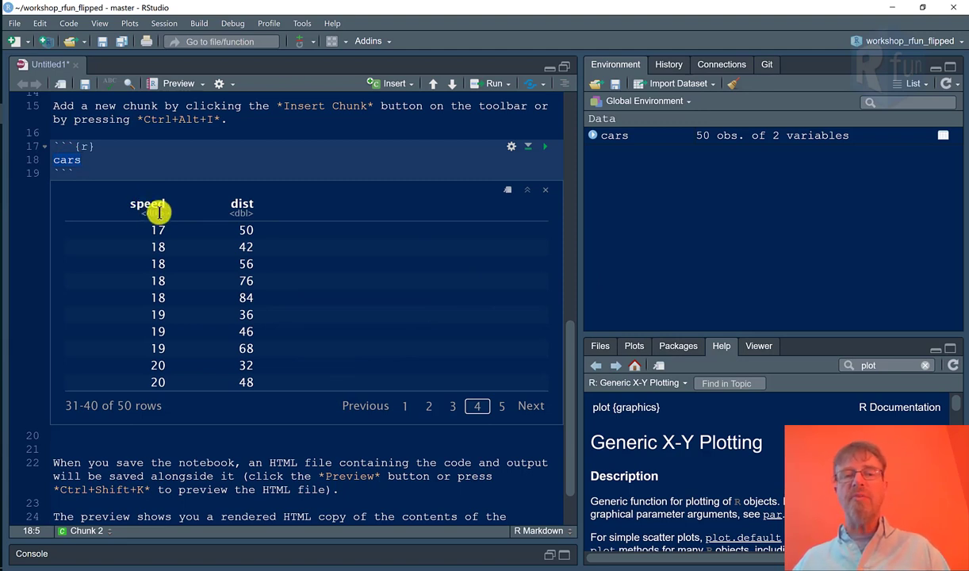
# Look up the help pages for the cars dataset and the plot function.
pyautogui.press('f1')
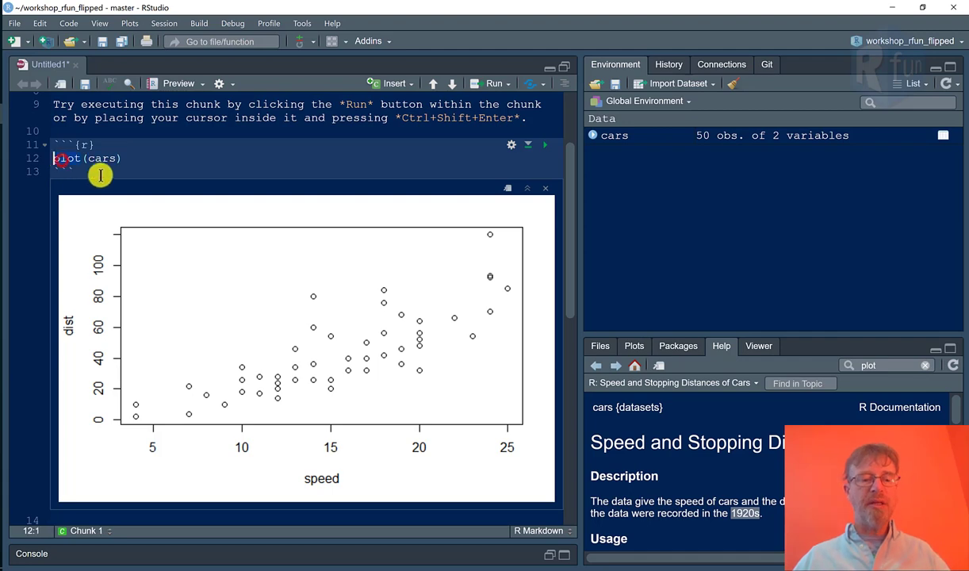
pyautogui.press('f1')
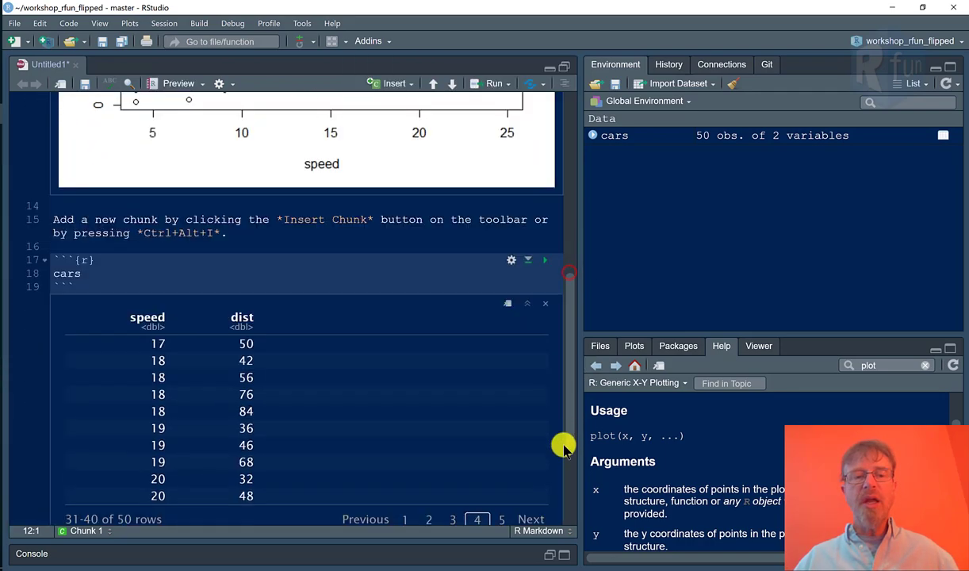
pyautogui.scroll(-3)
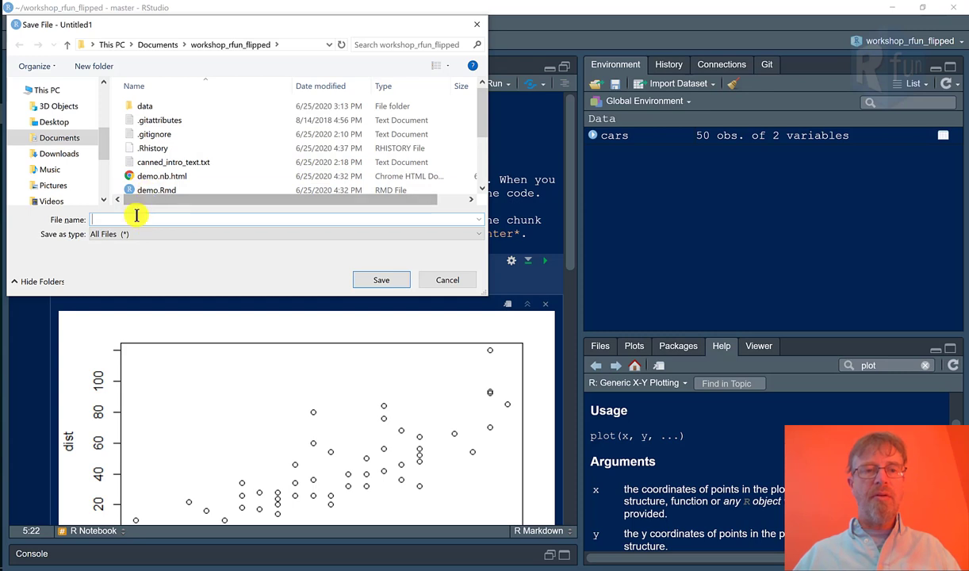
# Save the notebook as demo2 in the workshop_rfun_flipped folder.
pyautogui.write('demo2')
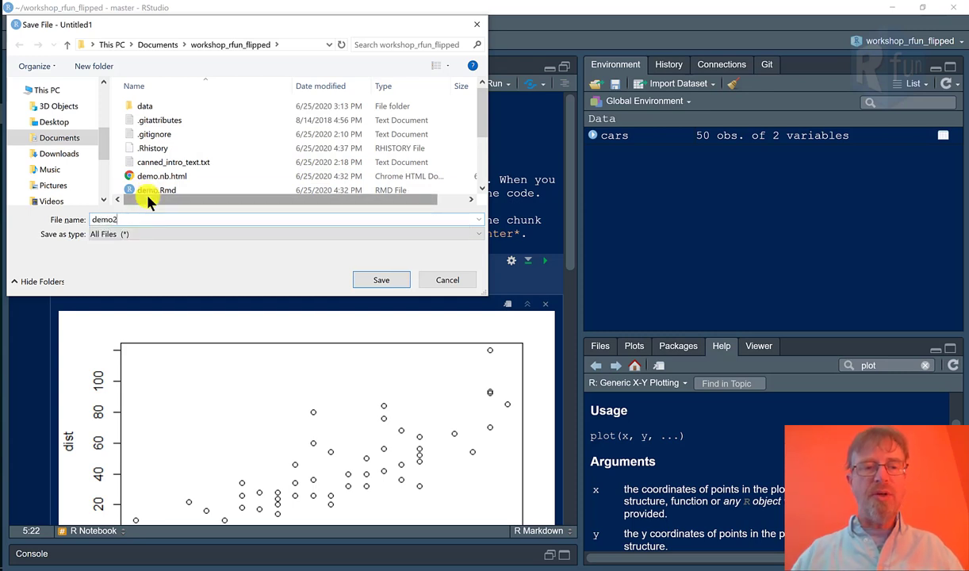
pyautogui.click(381, 280)
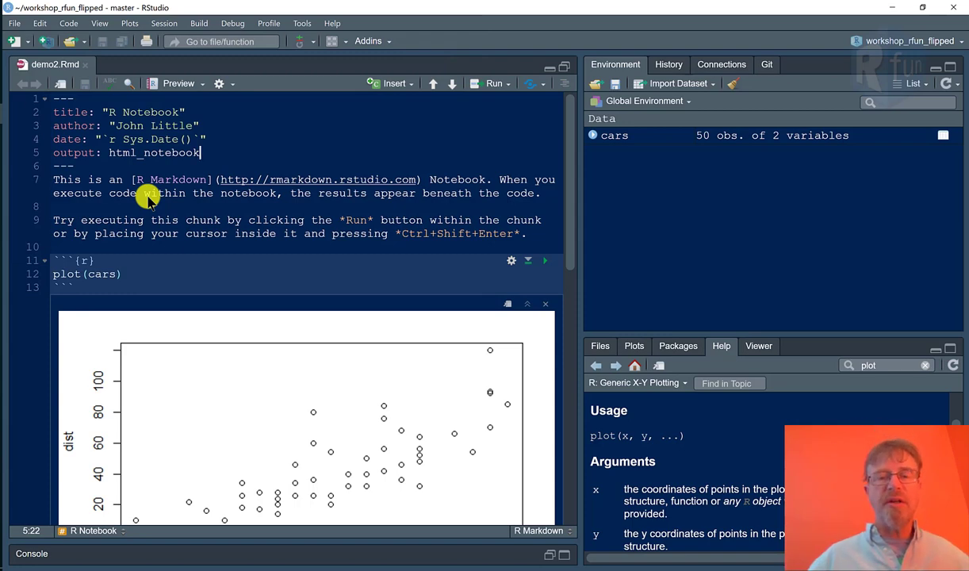
pyautogui.moveTo(179, 83)
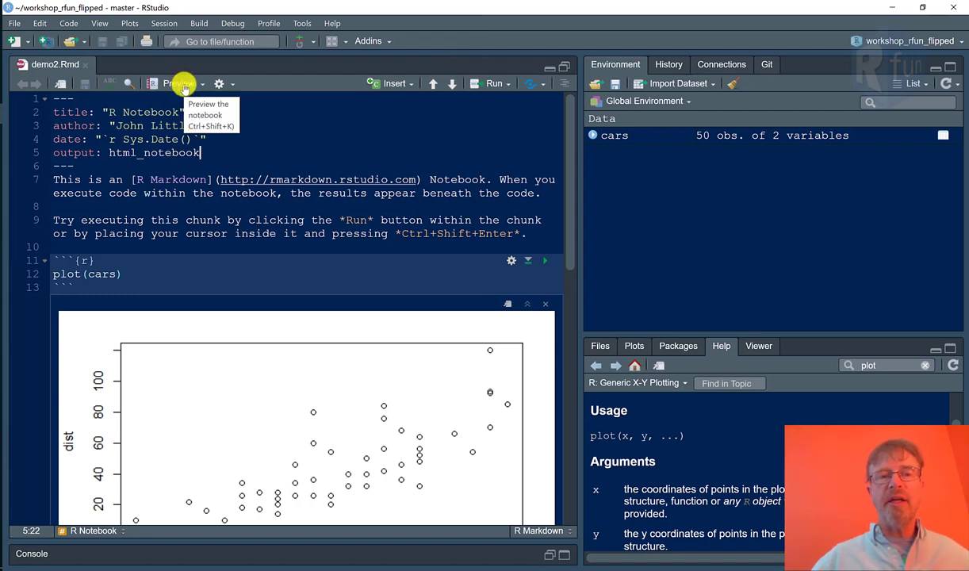
# Render the HTML notebook preview and view demo2.nb.html in the project's file list.
pyautogui.click(174, 83)
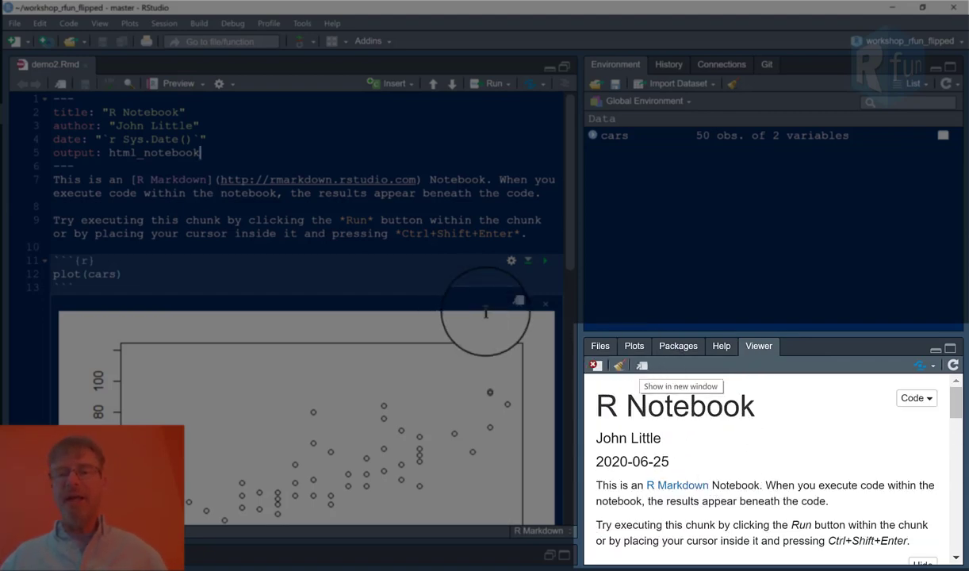
pyautogui.click(600, 346)
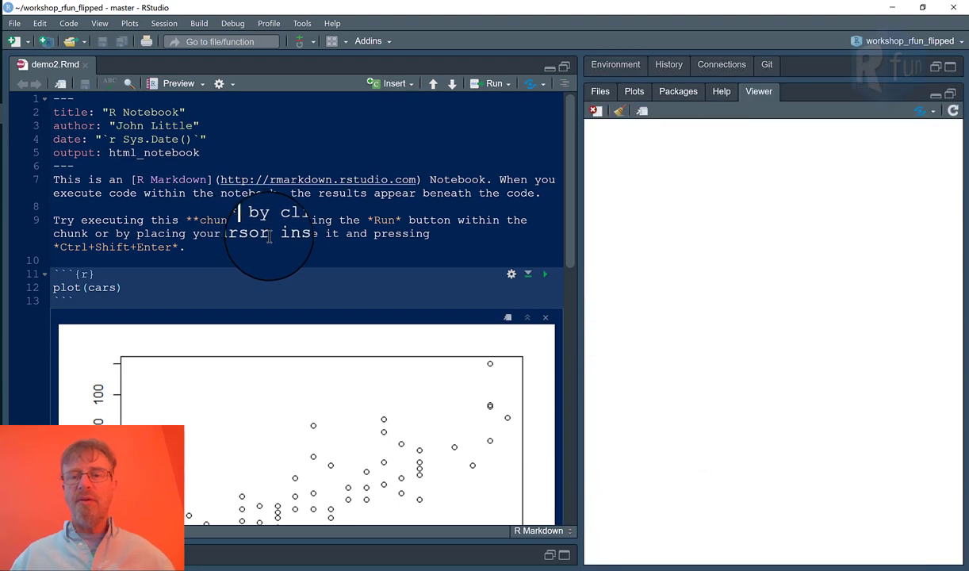
pyautogui.click(600, 91)
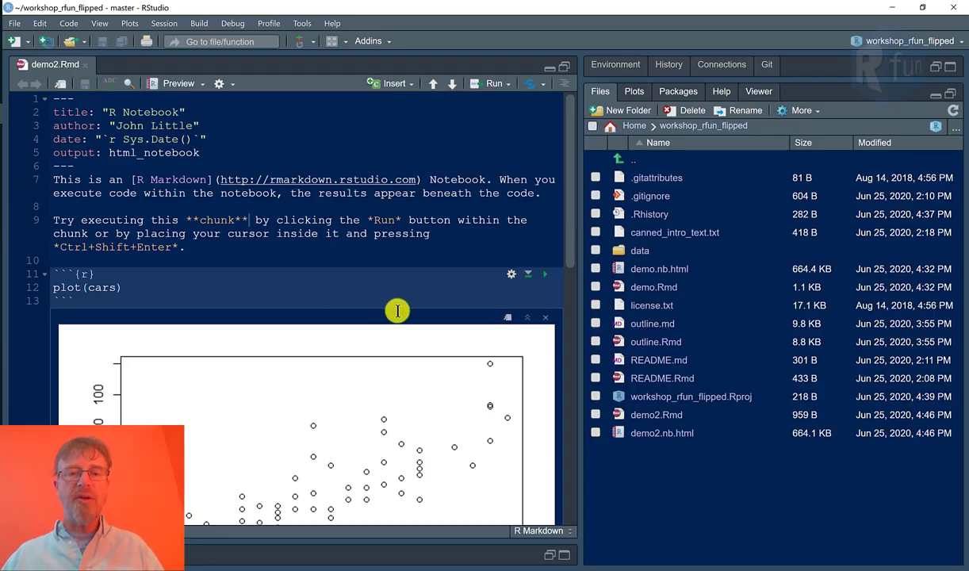
# Set the plot chunk to Show output only (echo=FALSE) and run all chunks.
pyautogui.click(511, 274)
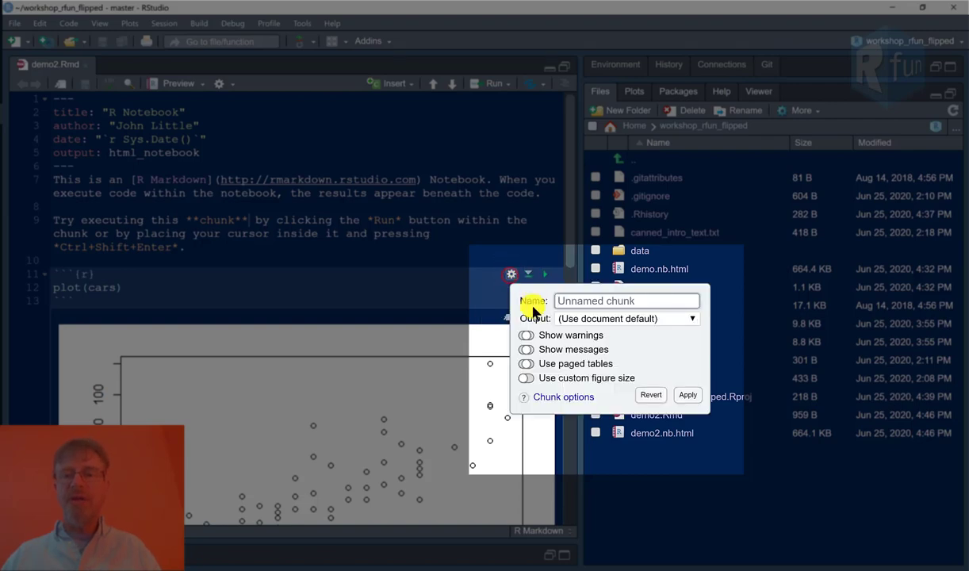
pyautogui.click(626, 318)
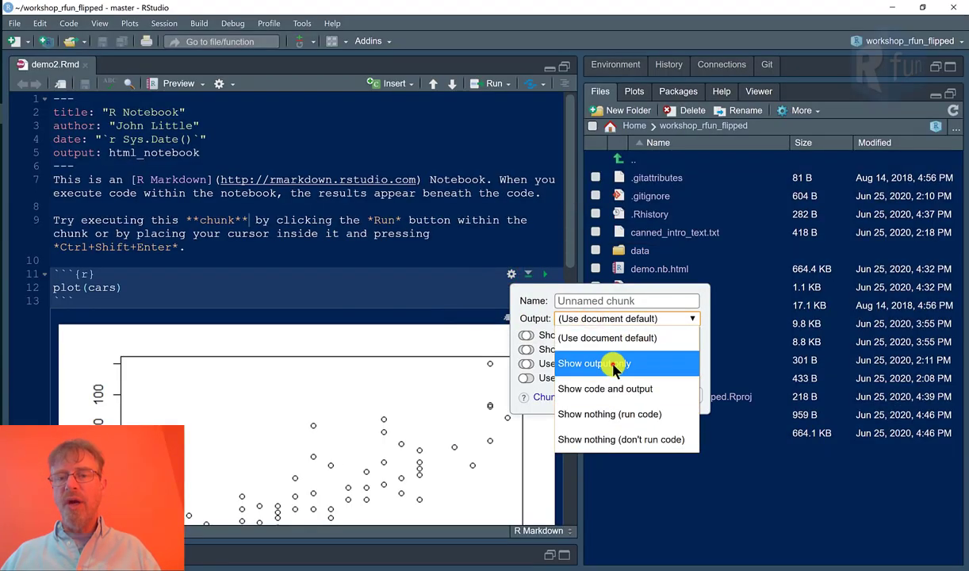
pyautogui.click(594, 363)
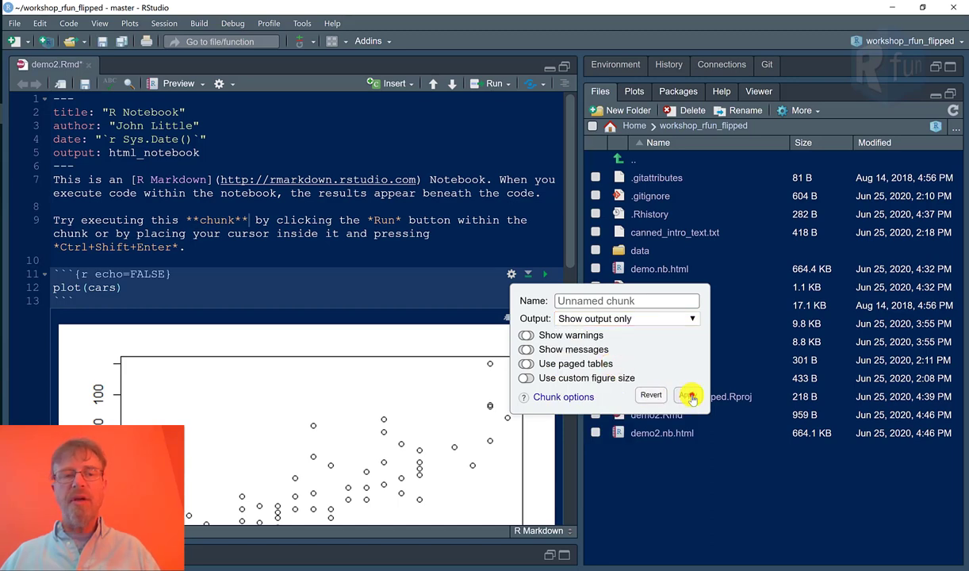
pyautogui.click(508, 84)
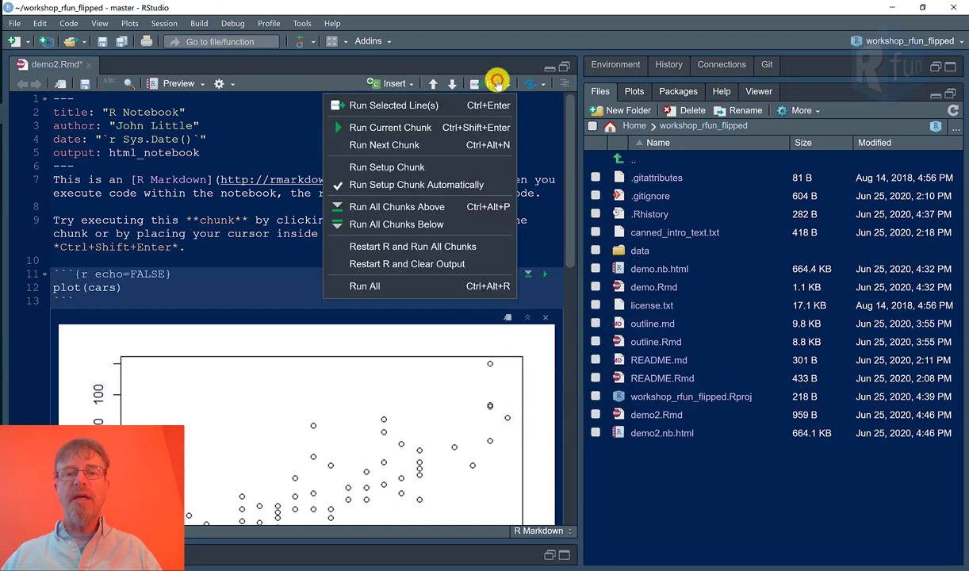
pyautogui.click(364, 286)
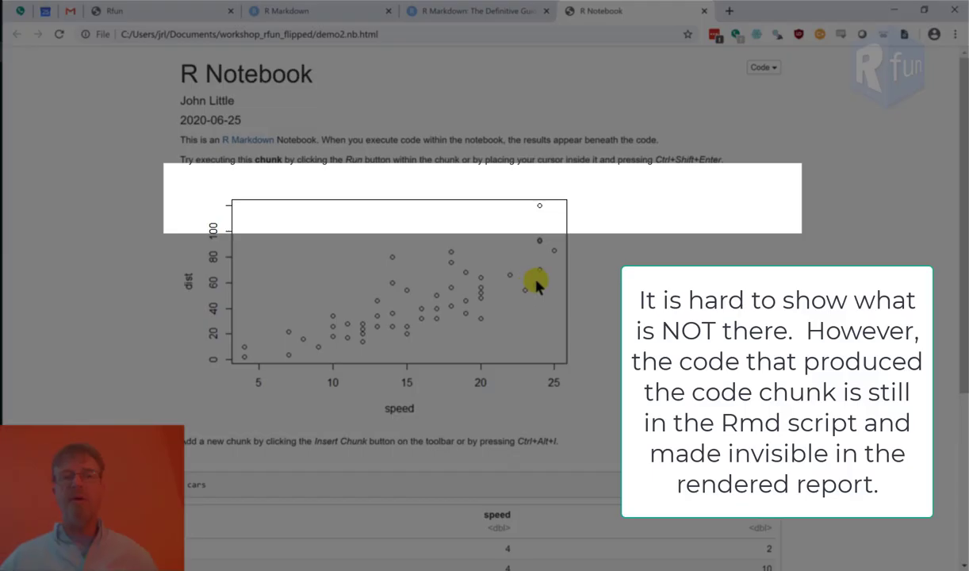
pyautogui.moveTo(472, 265)
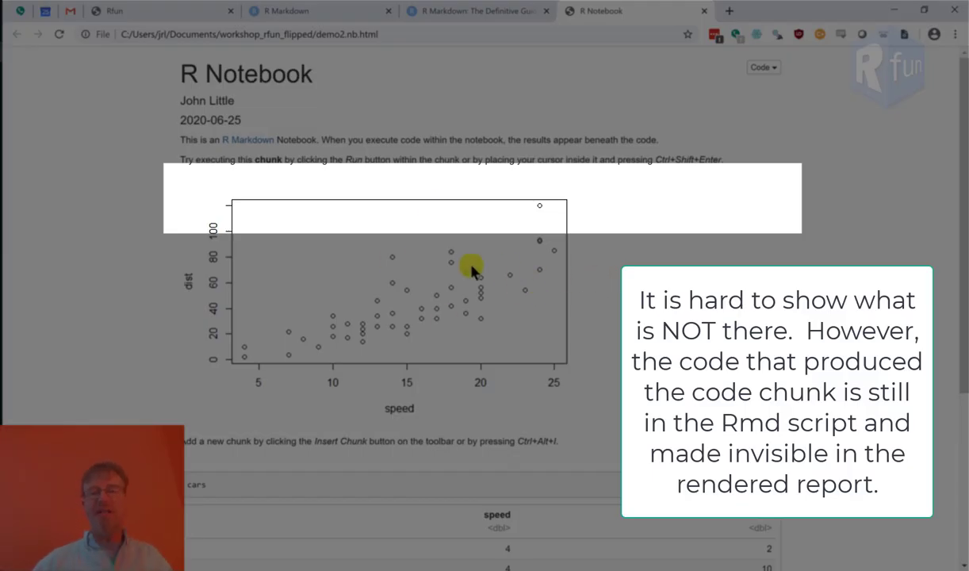
pyautogui.moveTo(288, 184)
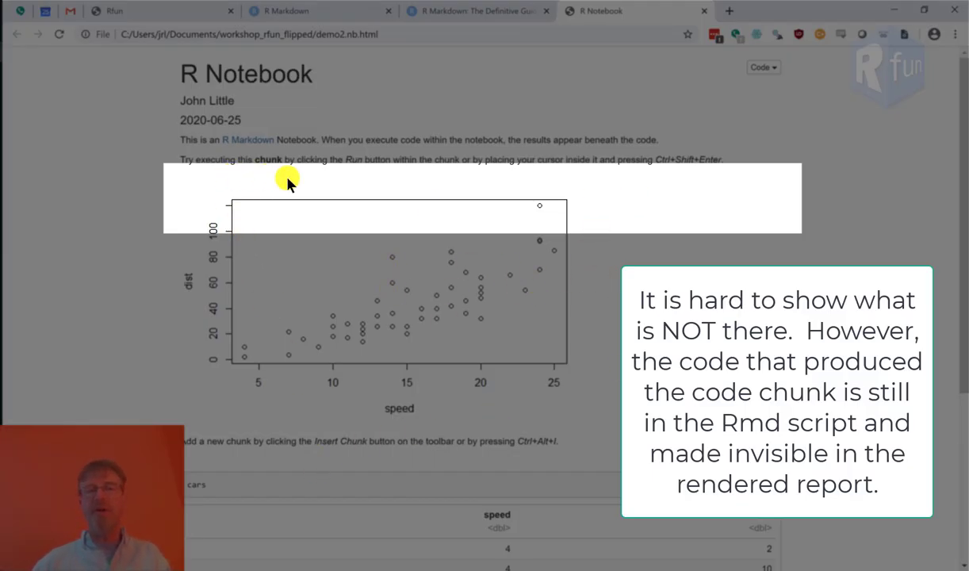
pyautogui.moveTo(464, 279)
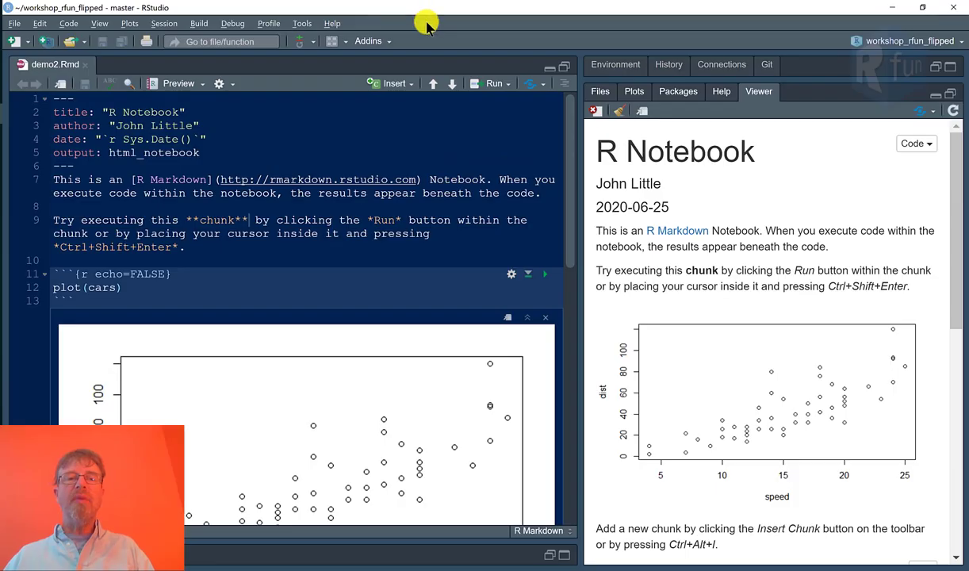
pyautogui.moveTo(225, 238)
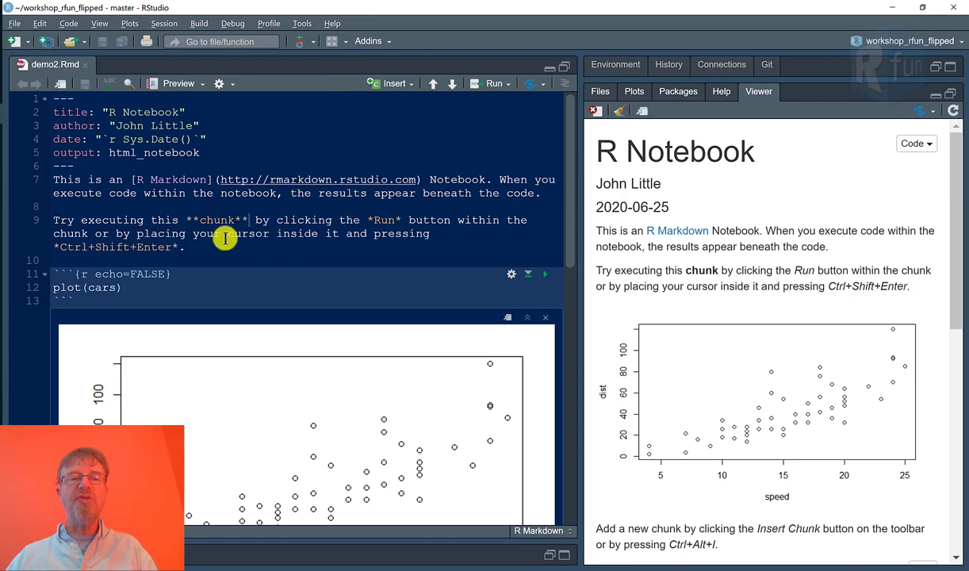
pyautogui.moveTo(200, 250)
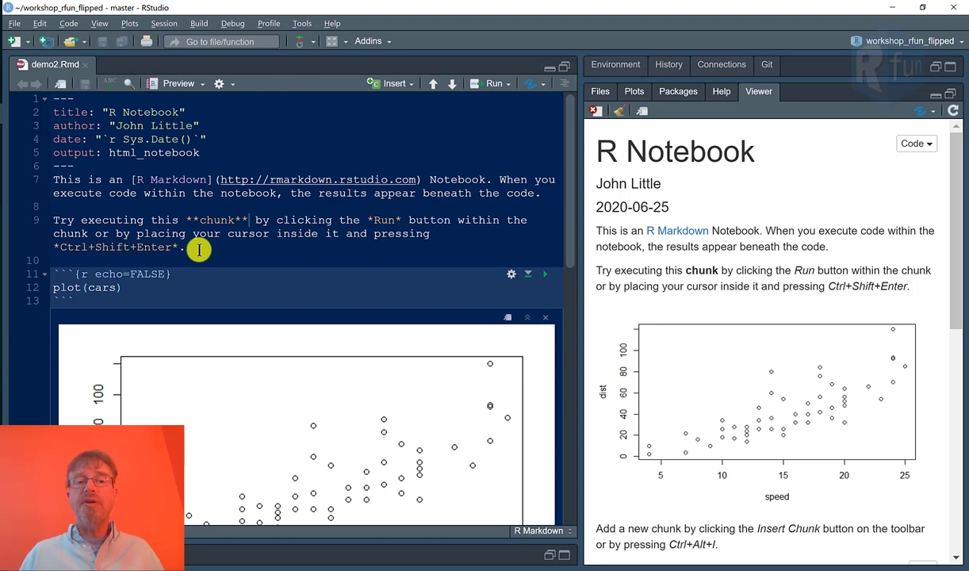
pyautogui.moveTo(268, 224)
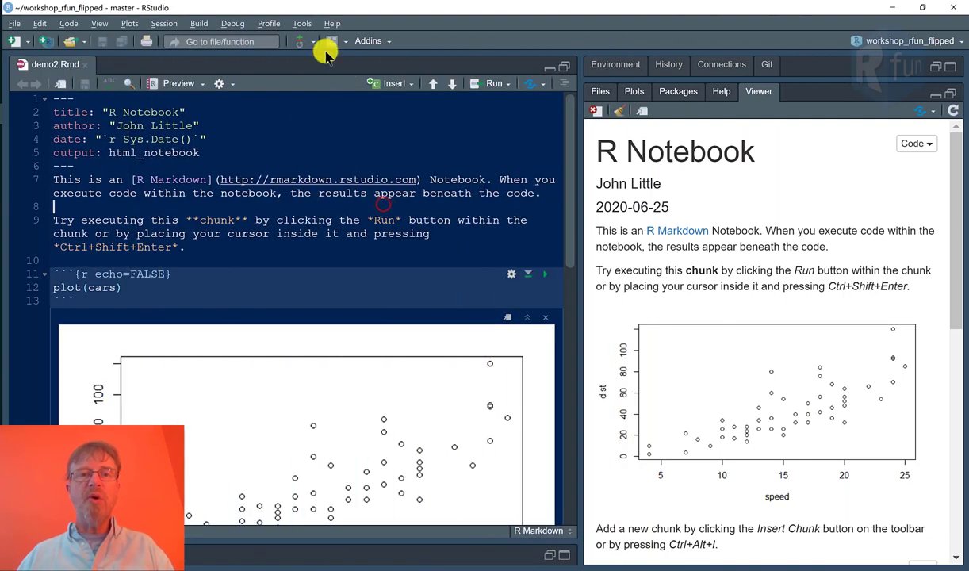
pyautogui.click(331, 22)
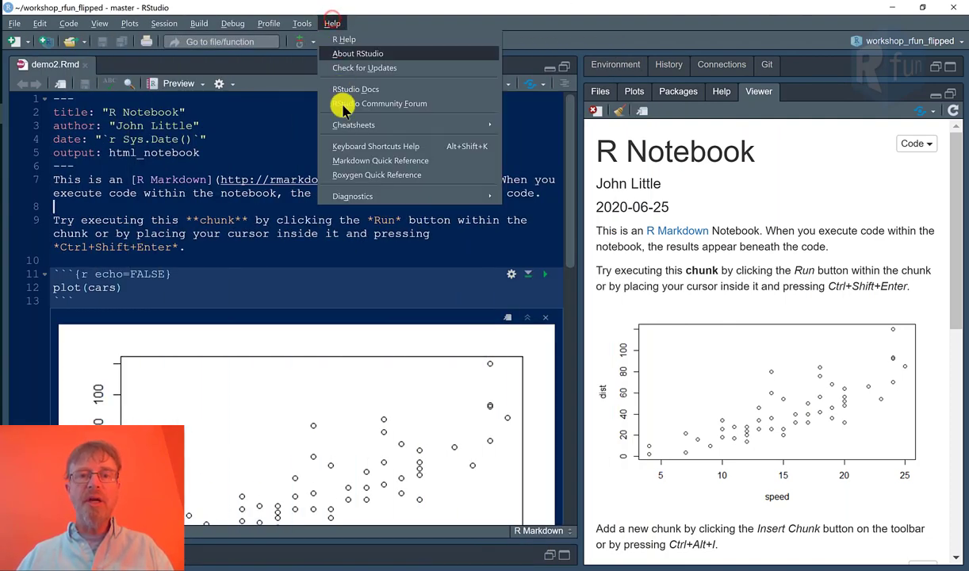
pyautogui.moveTo(364, 166)
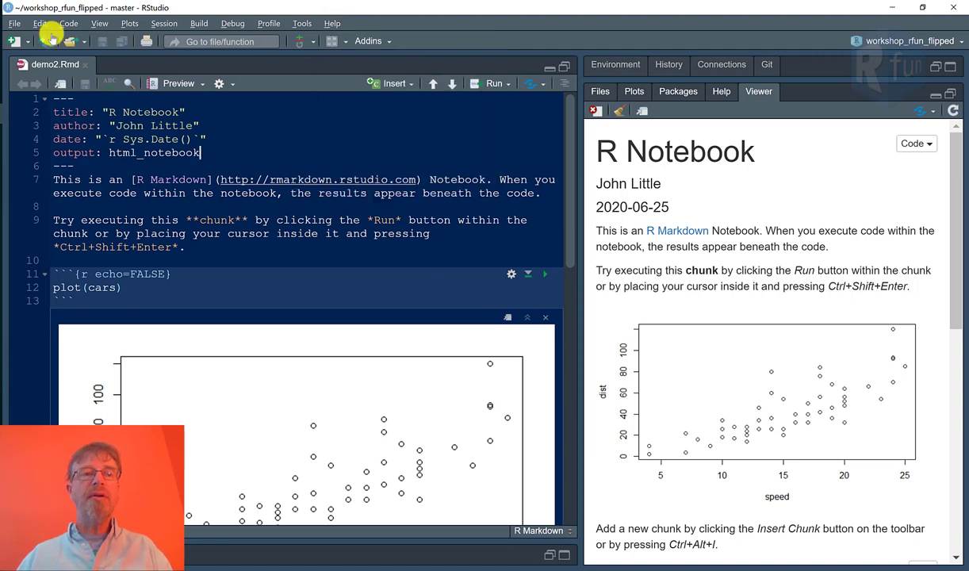
pyautogui.click(14, 40)
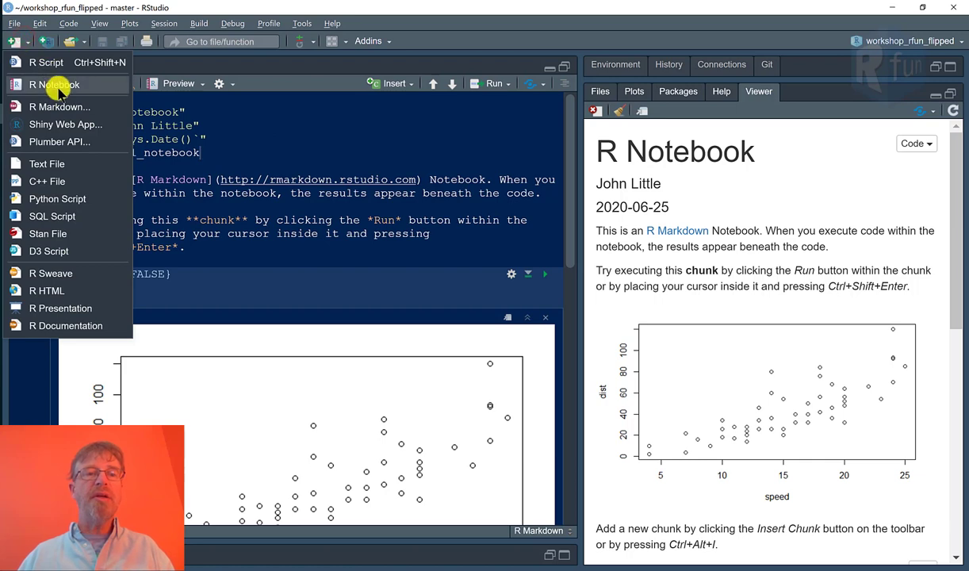
pyautogui.click(54, 85)
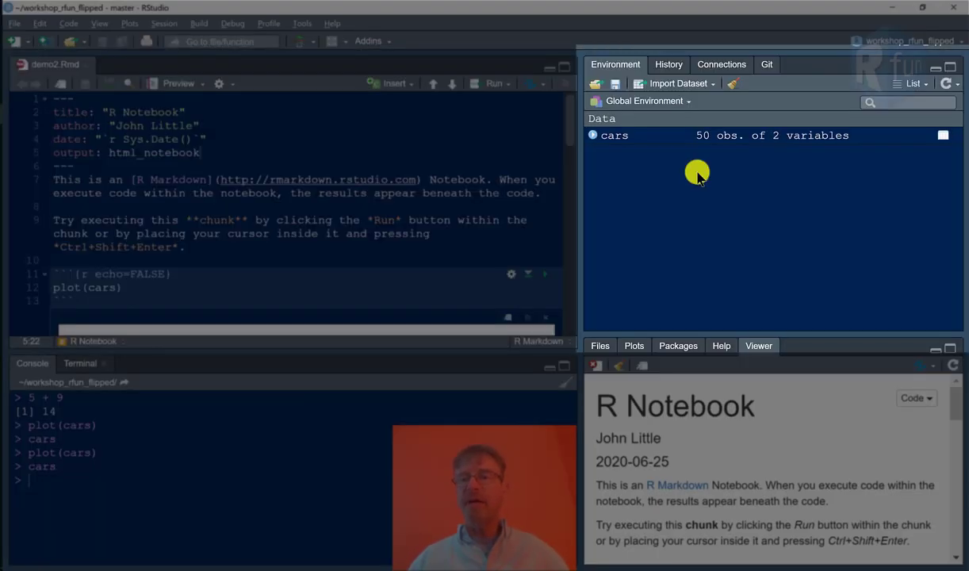
# Show the project's files in the lower-right pane and bring up the projects list.
pyautogui.click(599, 346)
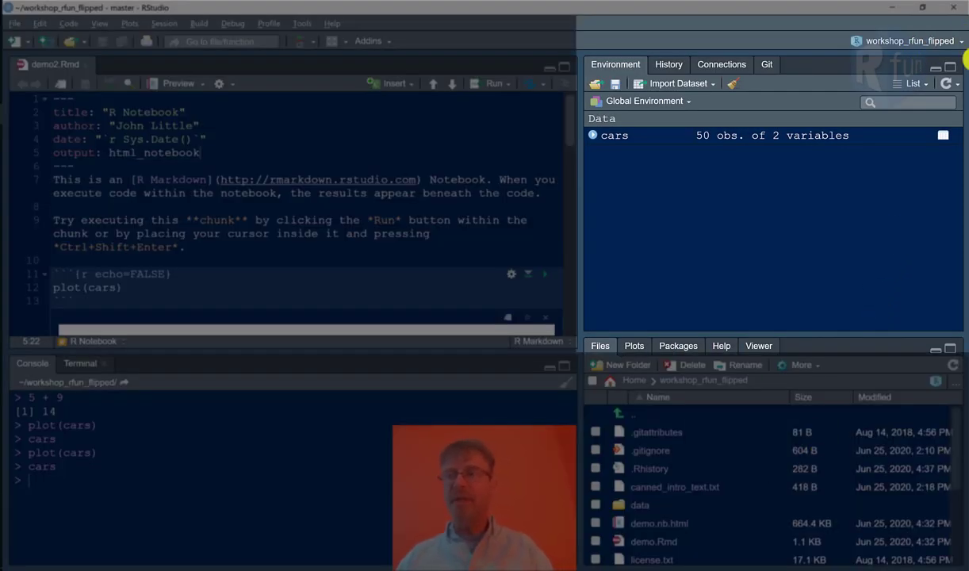
pyautogui.click(910, 40)
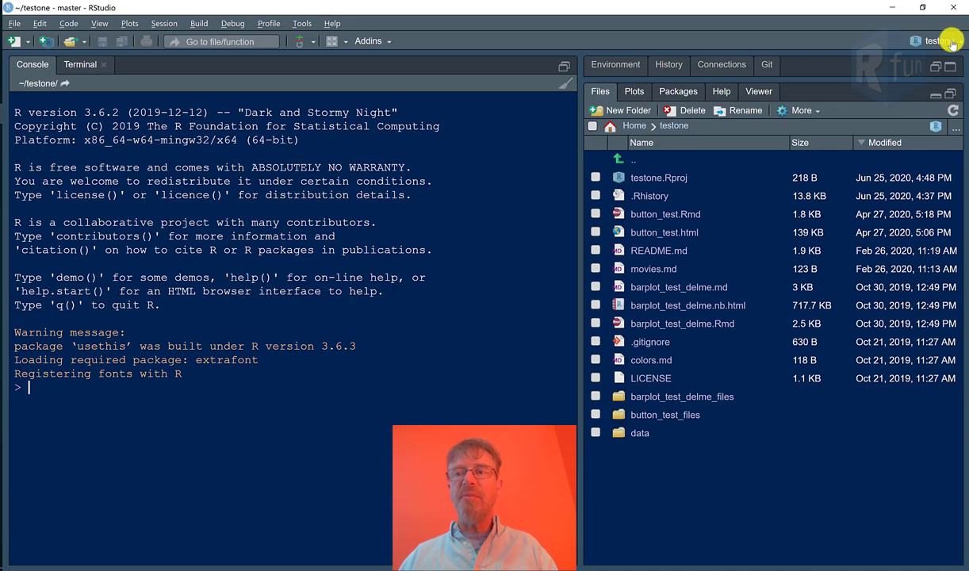
# Reopen workshop_rfun_flipped from the recent projects list, leaving testone.
pyautogui.click(940, 42)
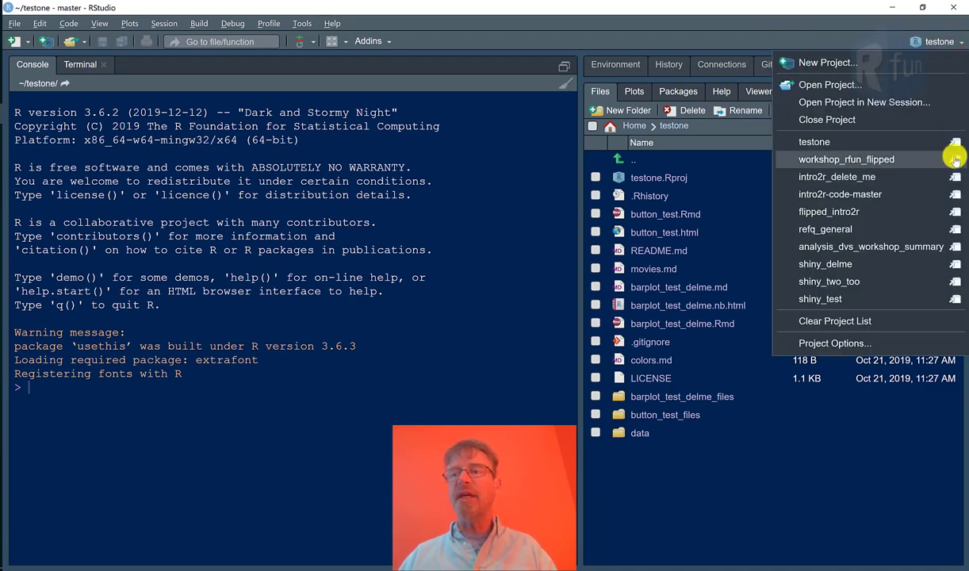
pyautogui.click(847, 159)
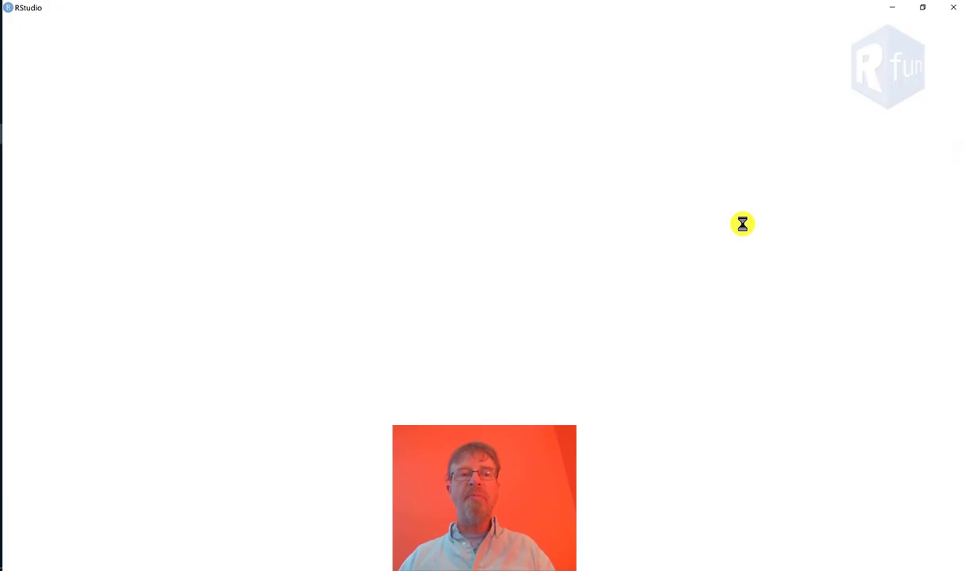